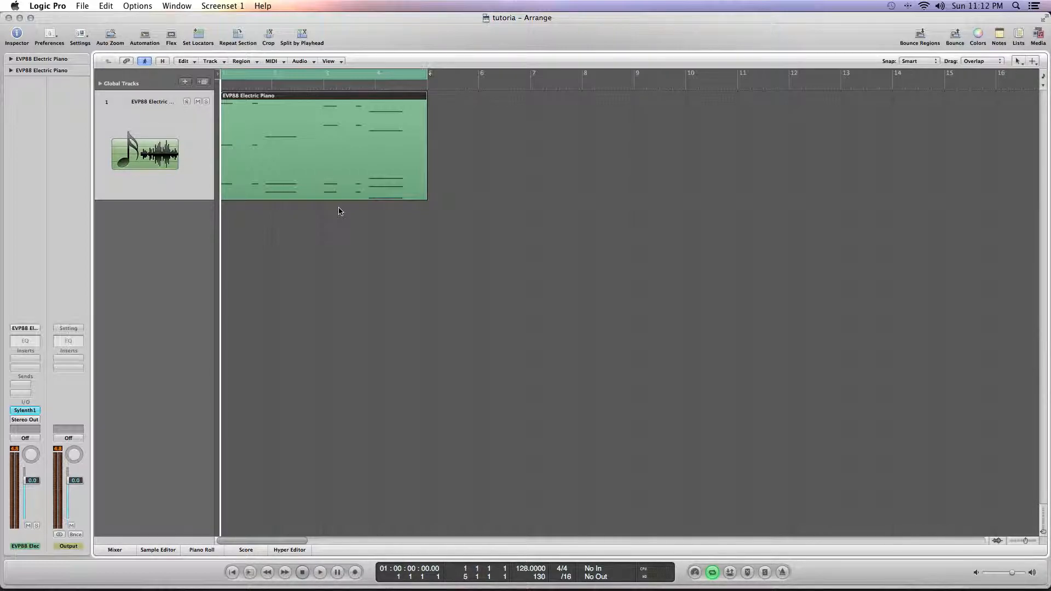
Audition the EVP88 electric piano part, then stop playback.
click(320, 572)
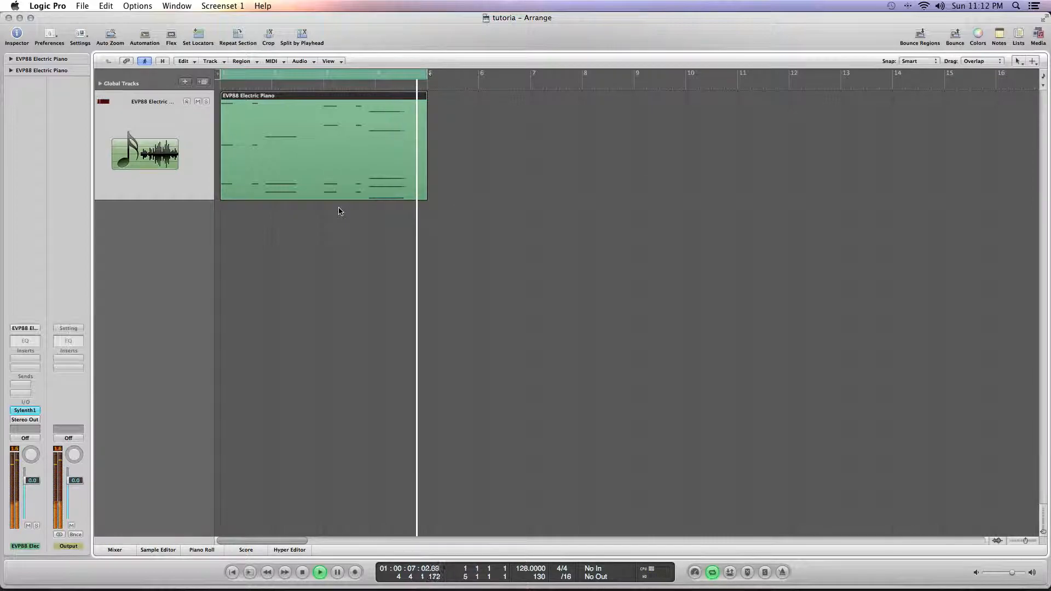
click(336, 571)
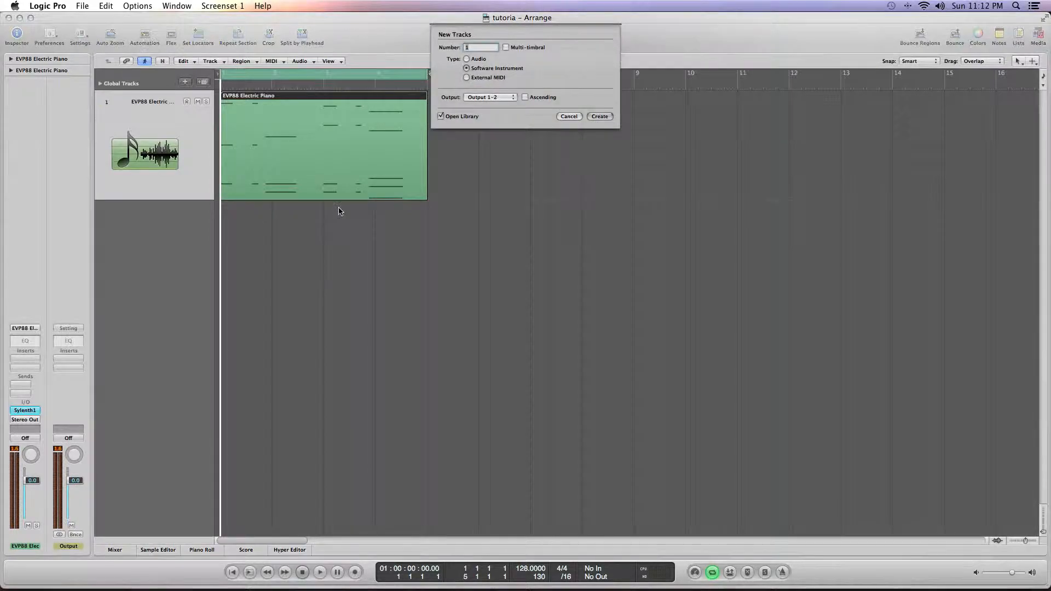
Create the new software instrument track and swap its instrument to the ES2 synthesizer.
click(568, 116)
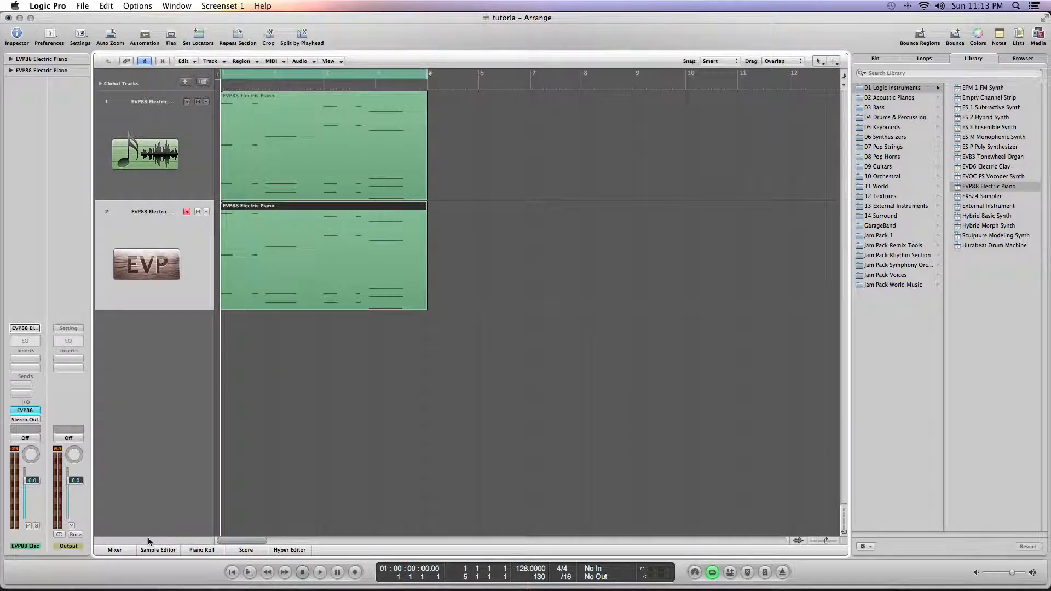
click(25, 410)
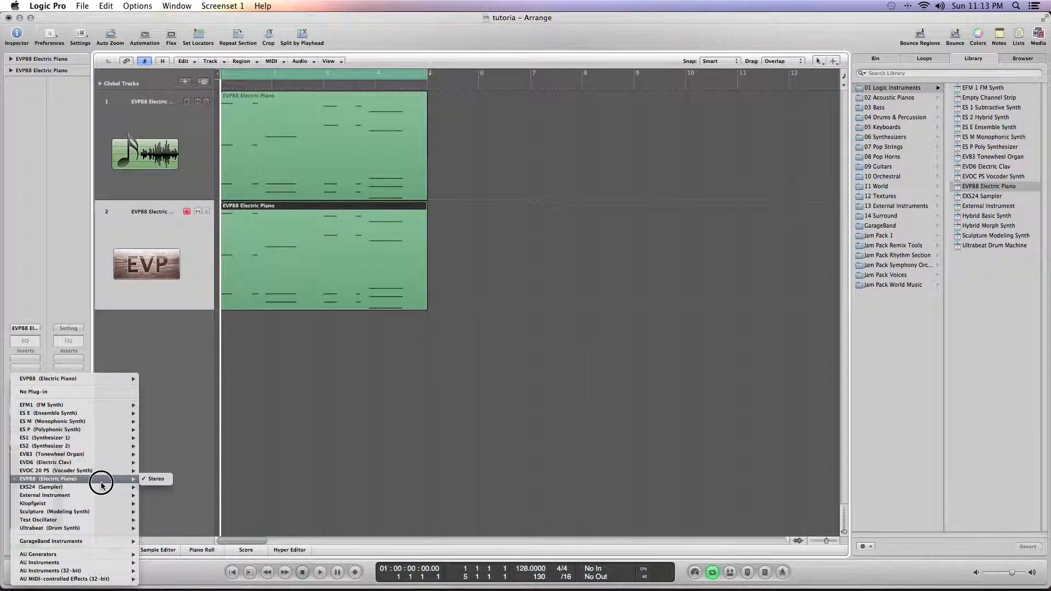
mouse_move(95, 445)
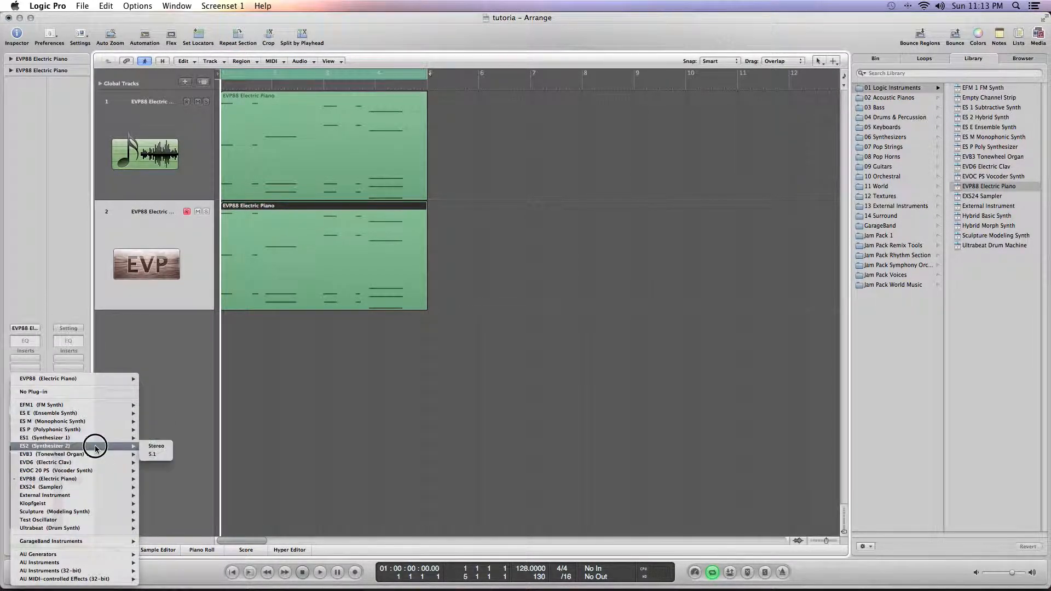
click(156, 446)
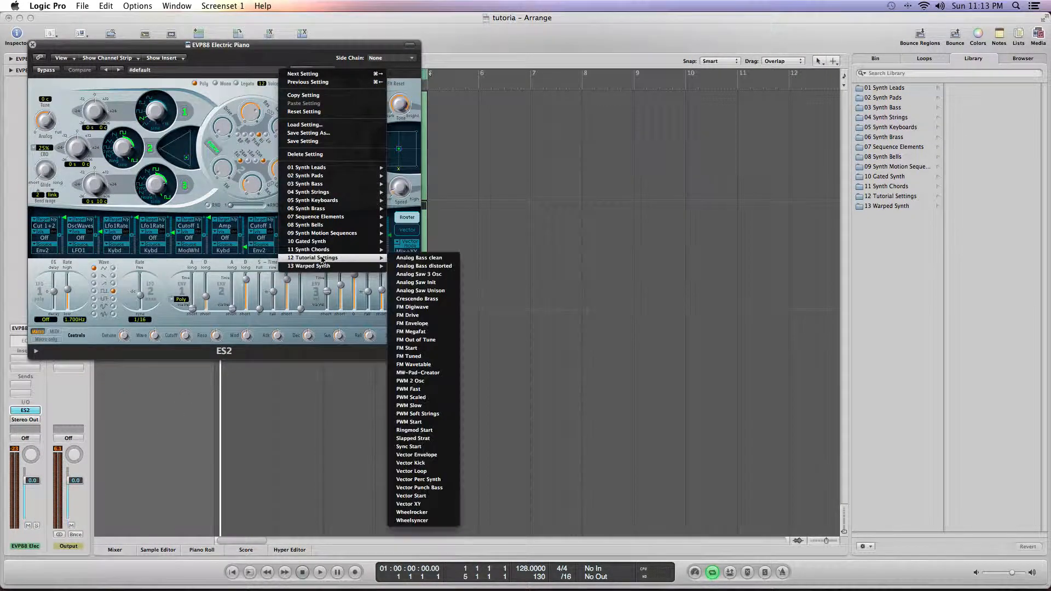
Load the Analog Saw Init ES2 preset, hear it play back, and close the synth window.
click(418, 273)
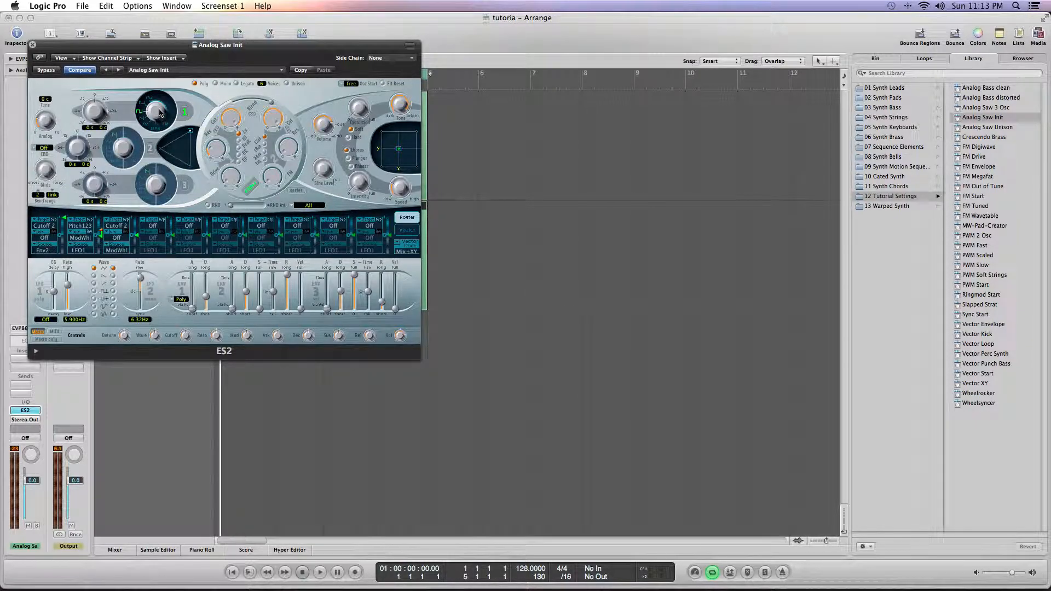
click(319, 571)
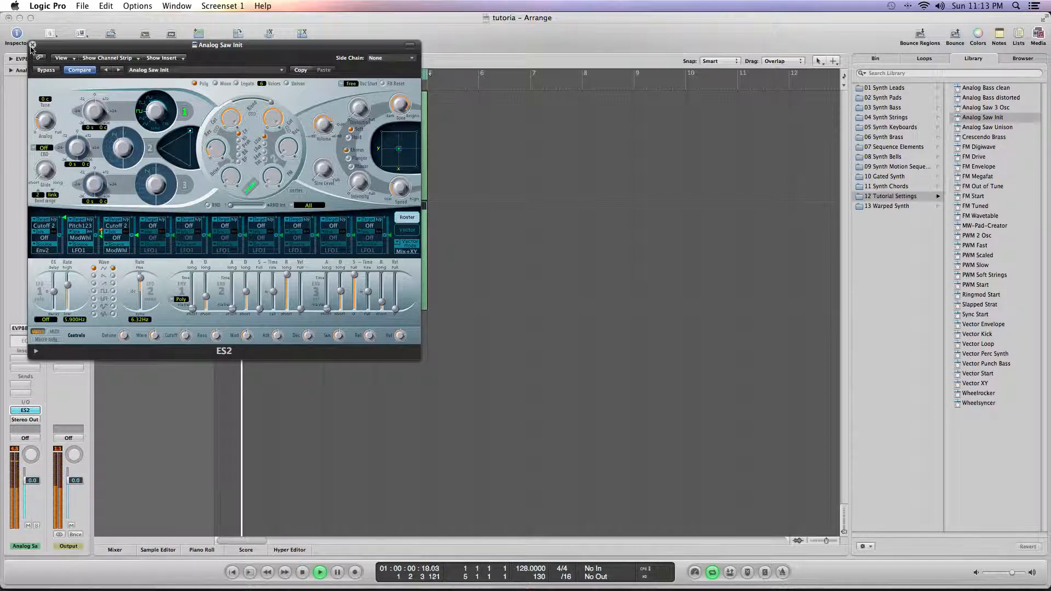
click(32, 45)
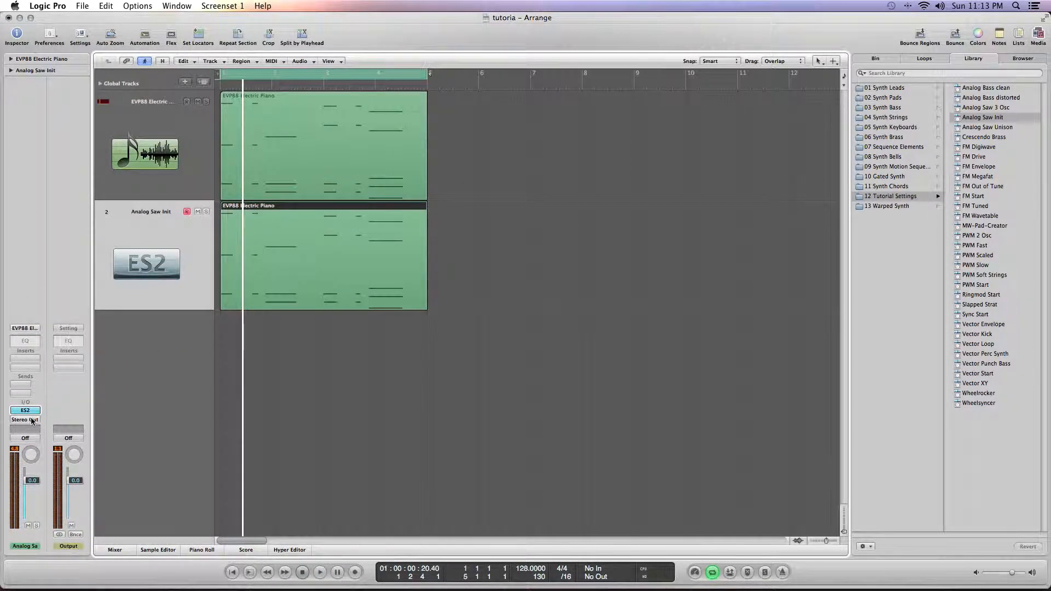
Route the Analog Saw track's output to Bus 1, creating Aux 1, and play the project.
click(25, 419)
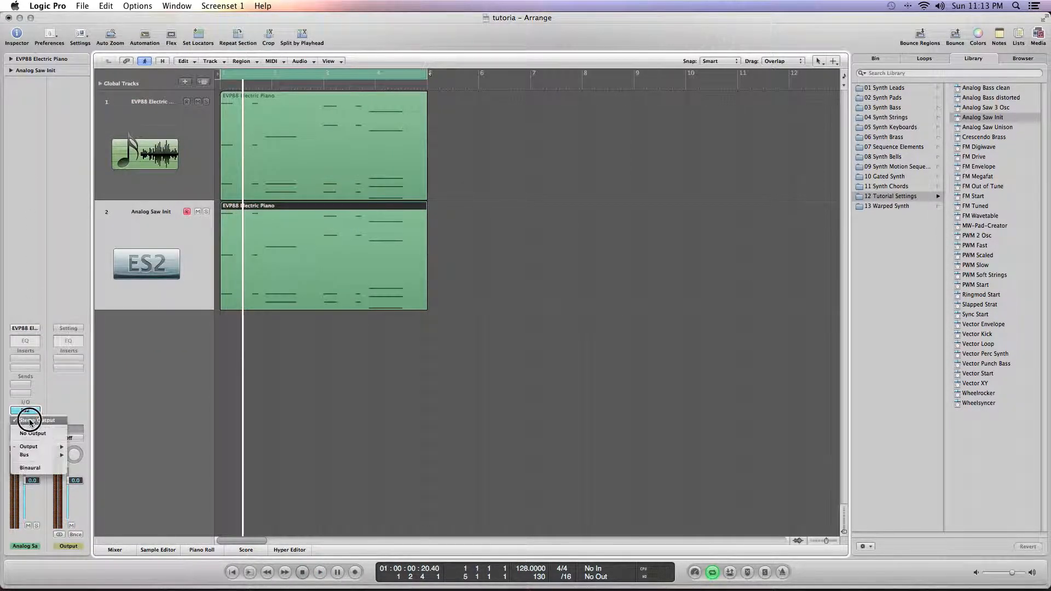
click(24, 455)
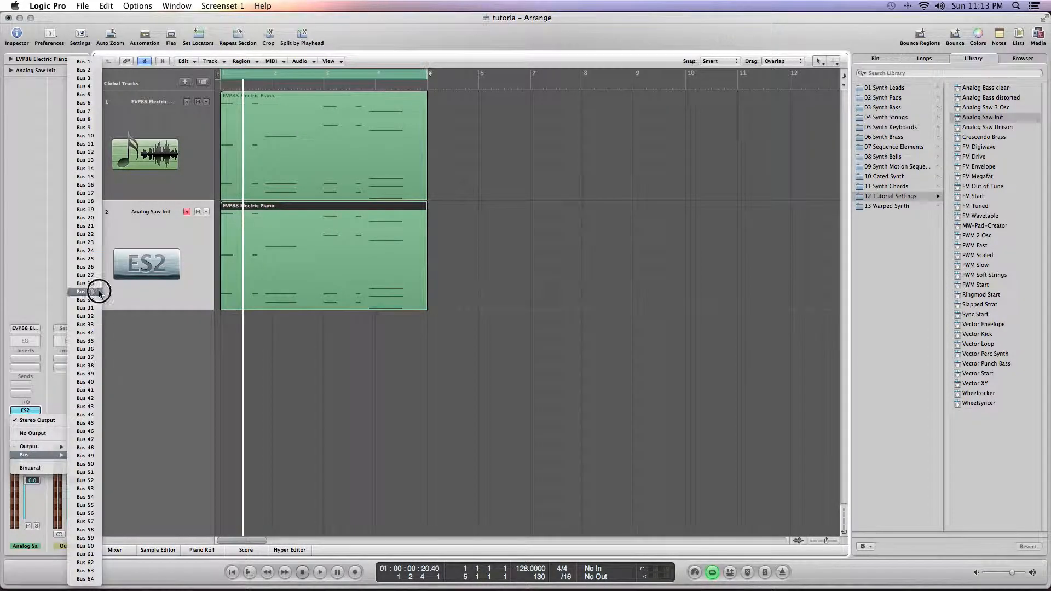
click(85, 291)
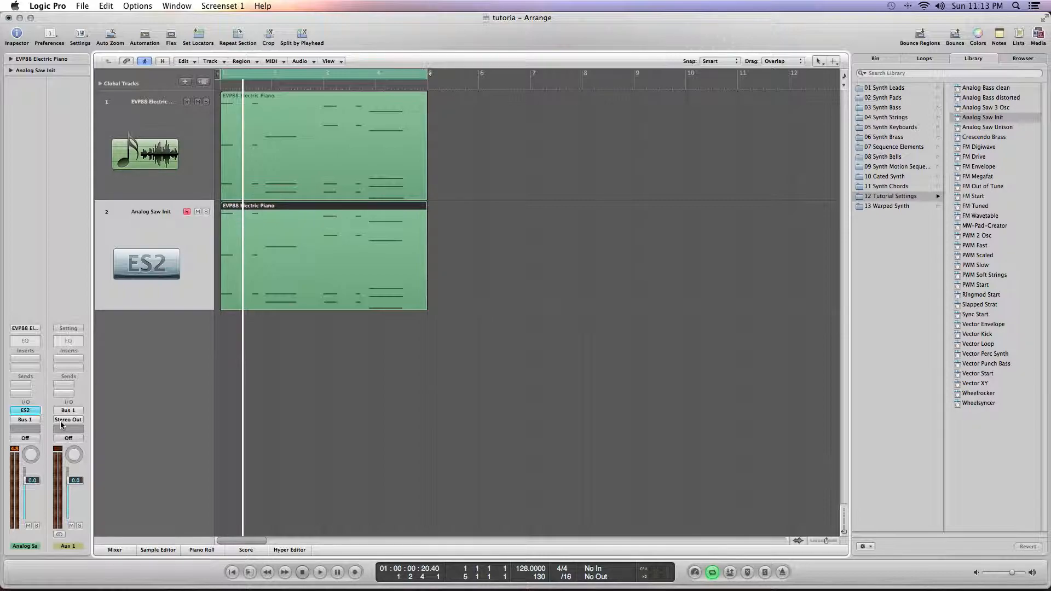
click(68, 419)
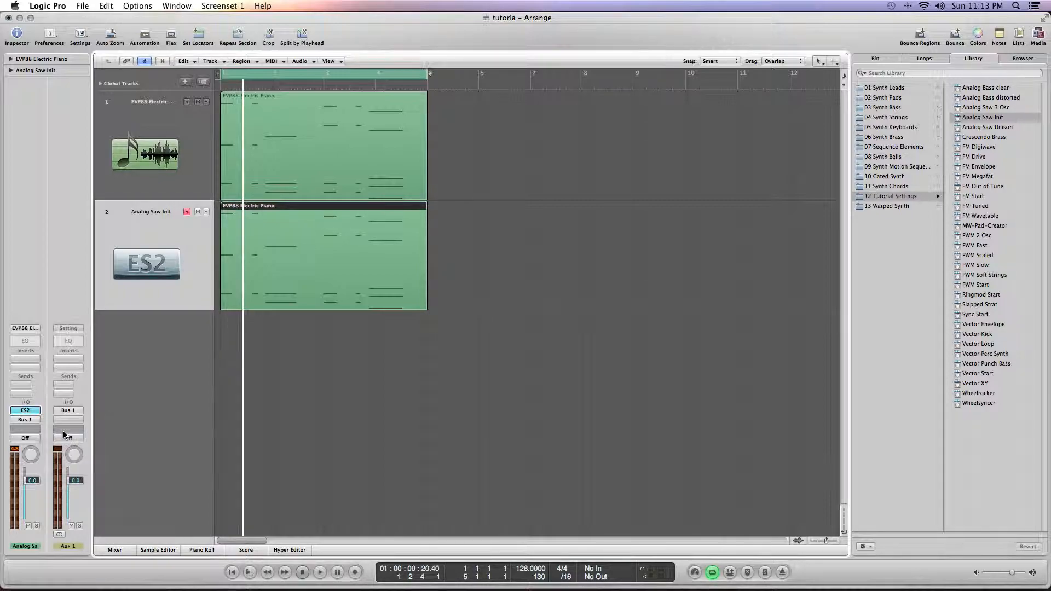
click(319, 572)
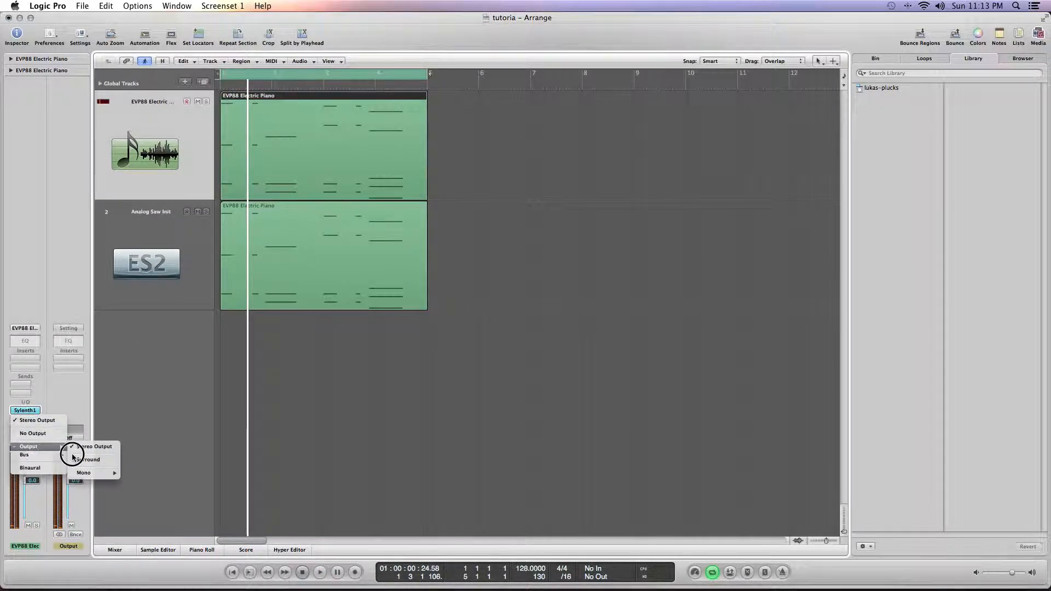
Route the EVP88 Electric Piano track's output to Bus 2, creating Aux 2.
click(24, 455)
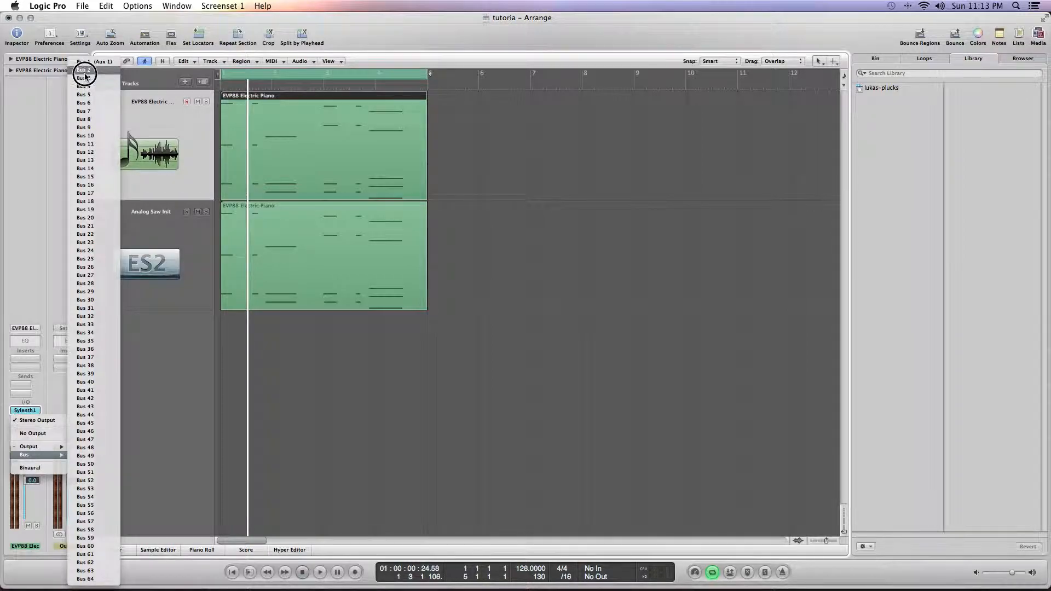
click(82, 69)
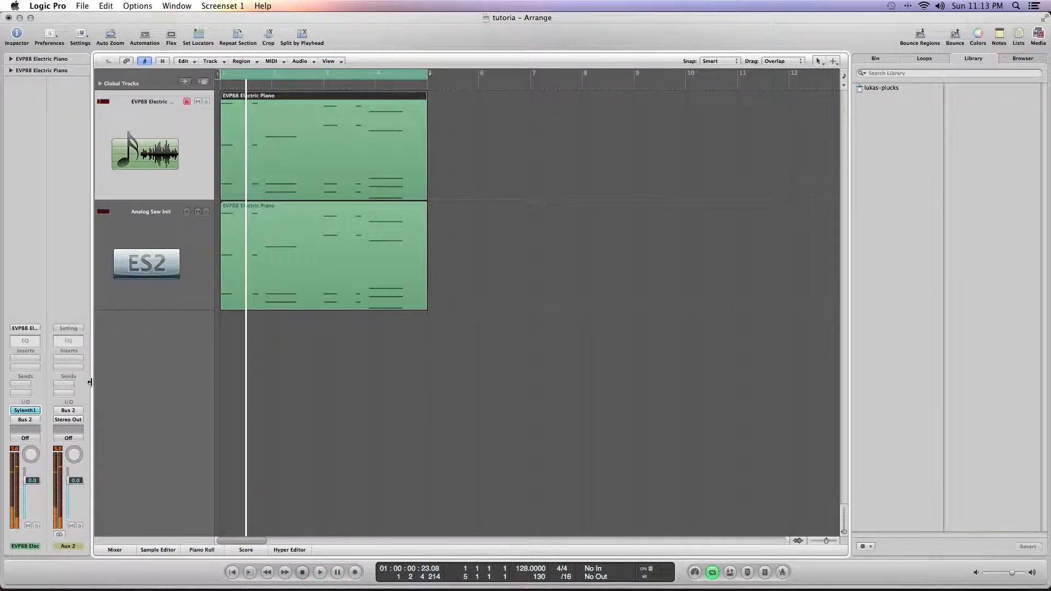
click(136, 6)
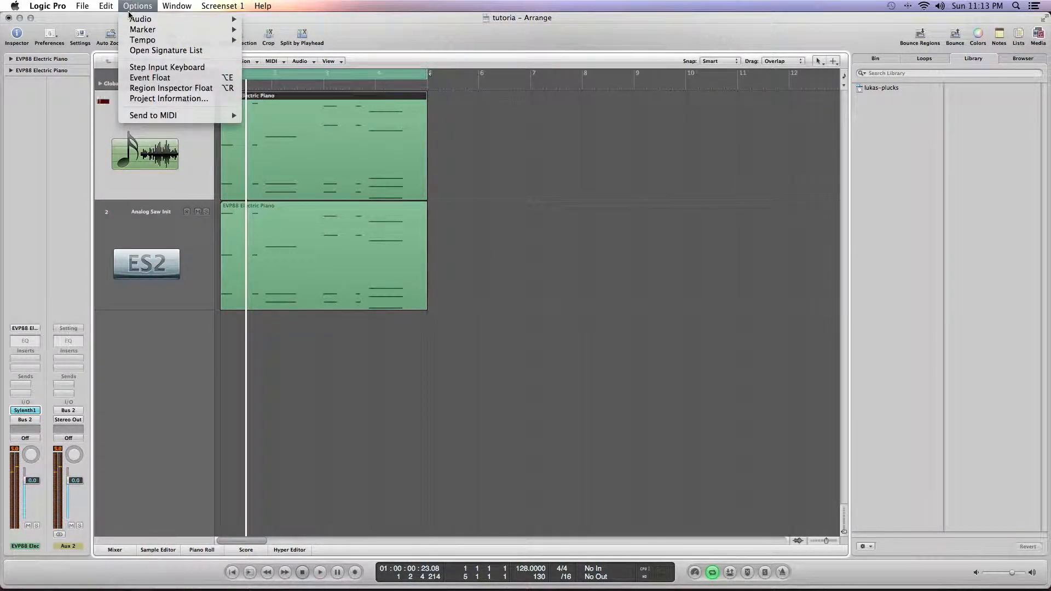
Show the Mixer with both instrument channels, Aux 1 and Aux 2, and its Options menu.
click(176, 6)
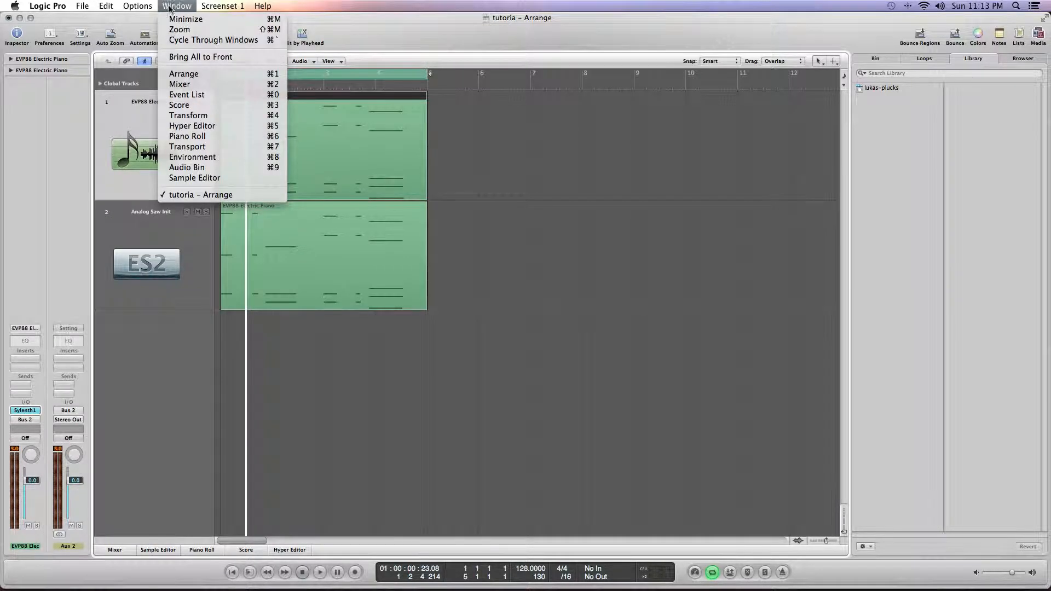
click(179, 84)
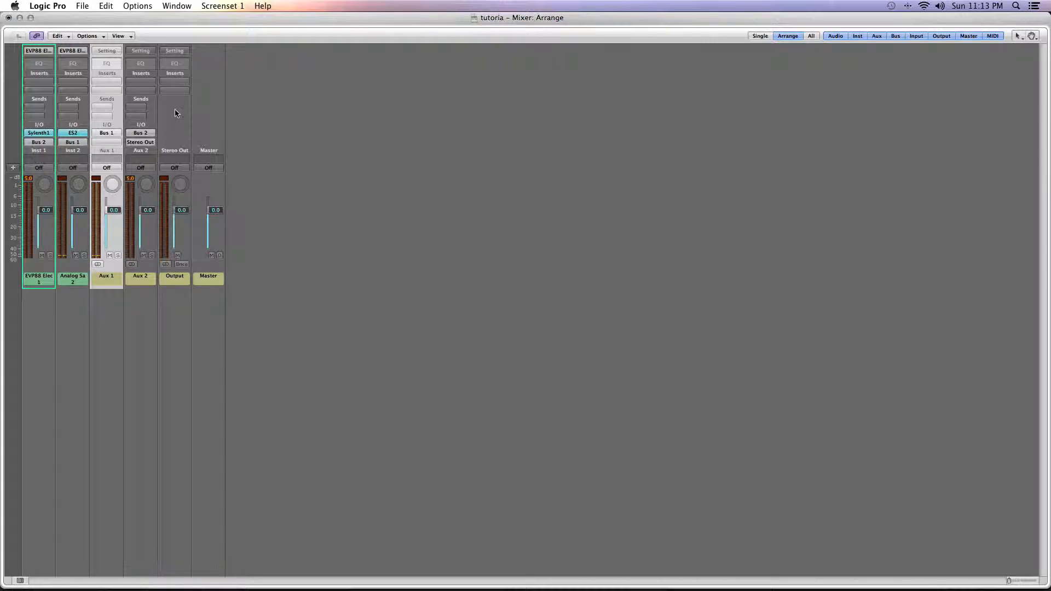
click(87, 35)
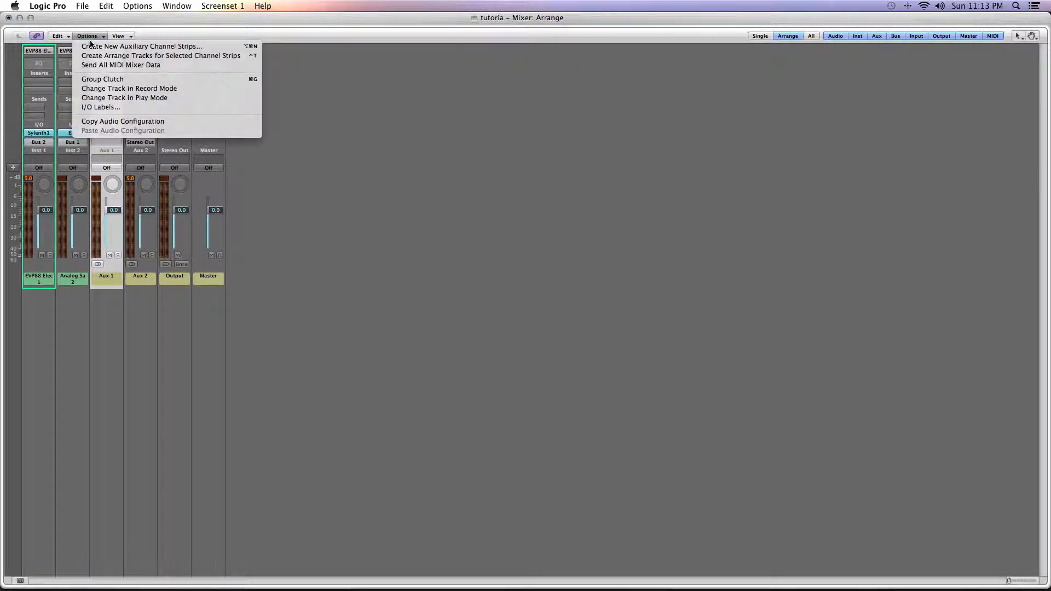
Create a new auxiliary channel strip, Aux 3, taking its input from Bus 2.
click(142, 46)
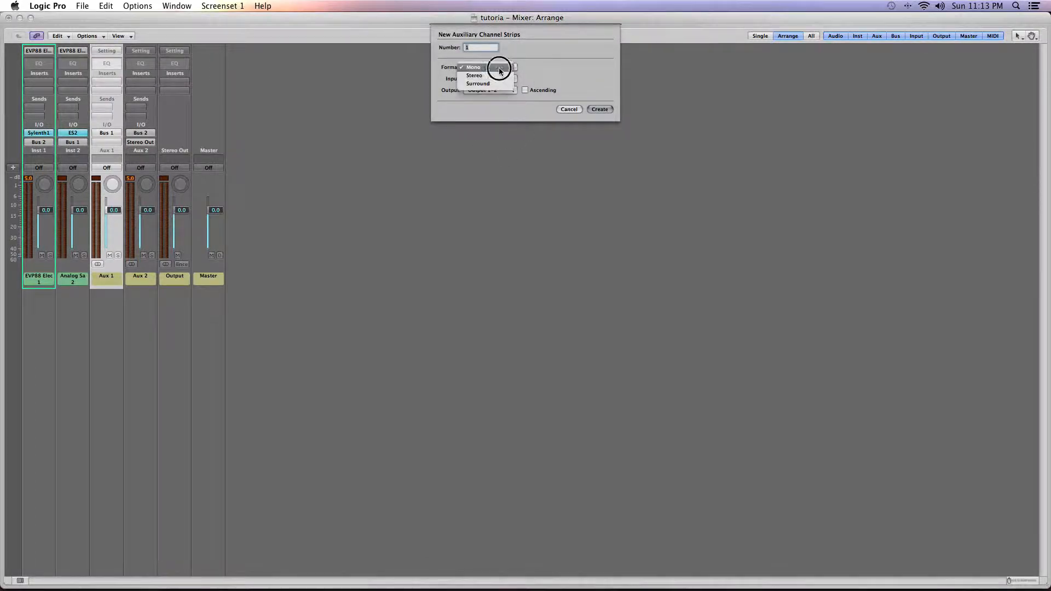
click(599, 109)
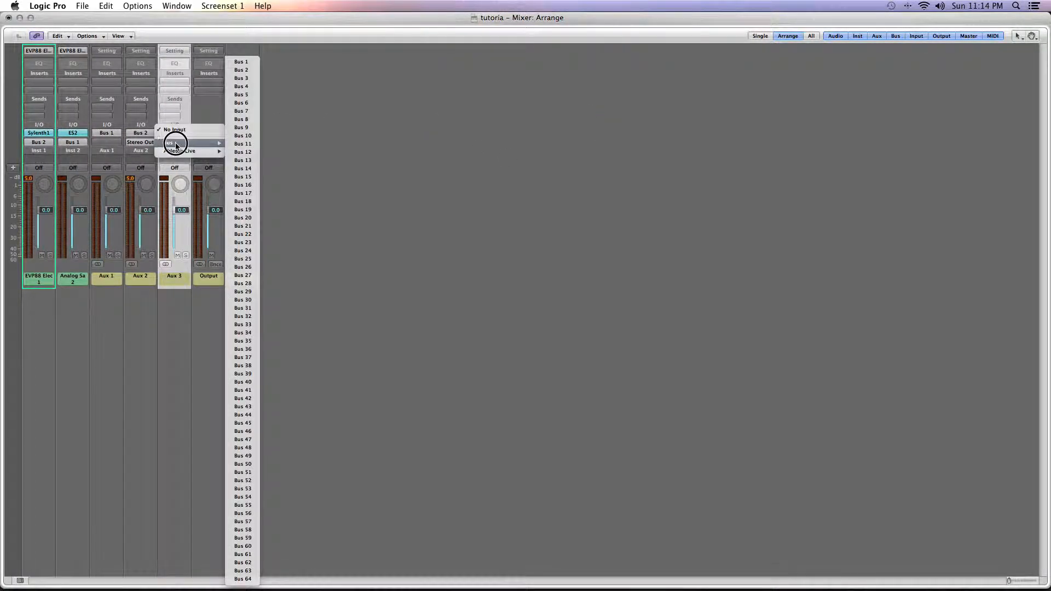
click(172, 142)
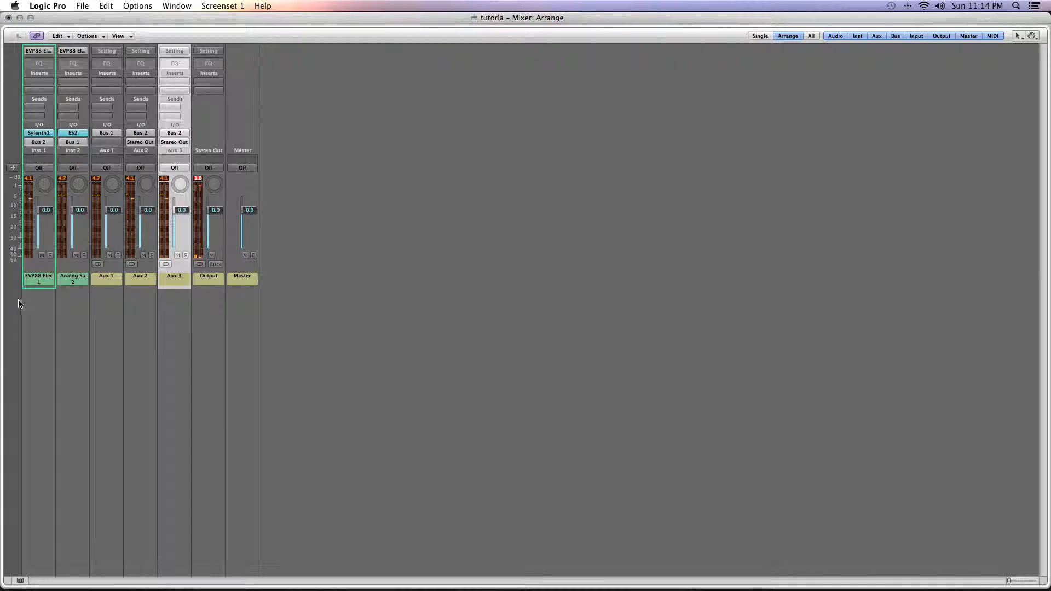
Review the Analog Saw, electric piano and Aux 2 channel strips in turn.
click(72, 276)
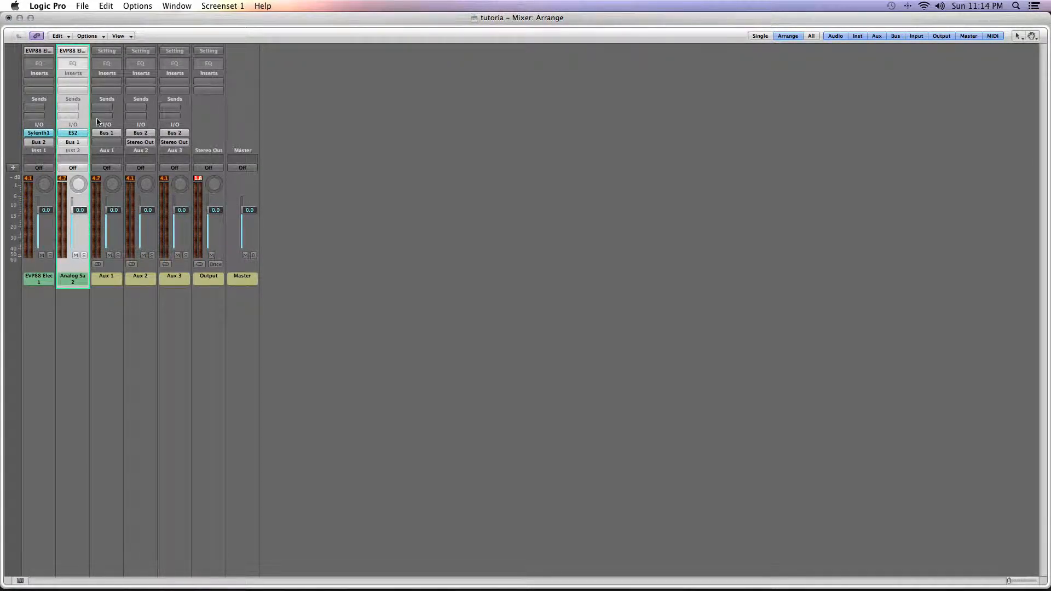
click(106, 275)
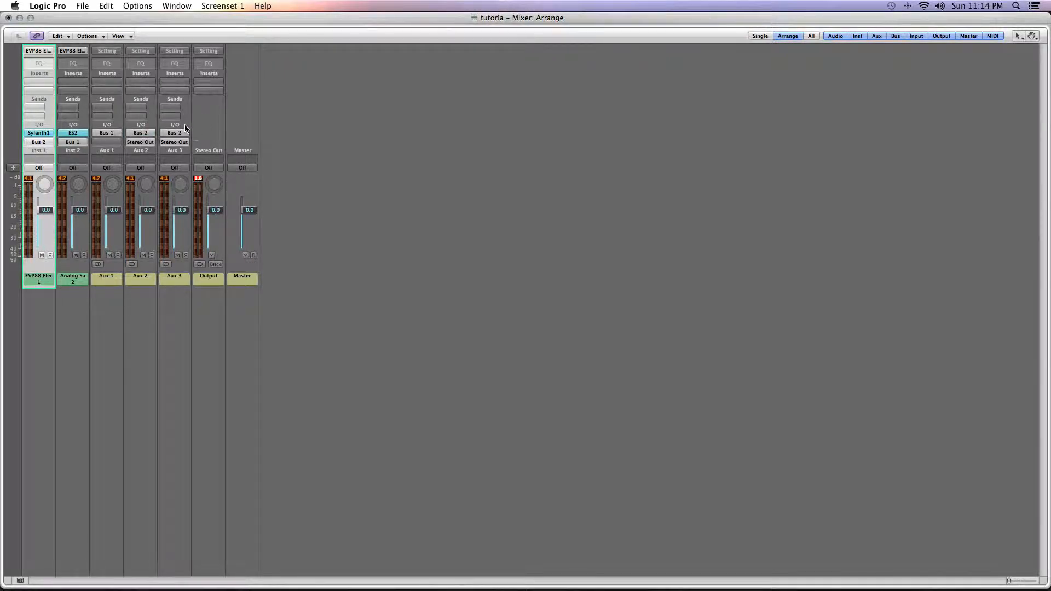
click(140, 278)
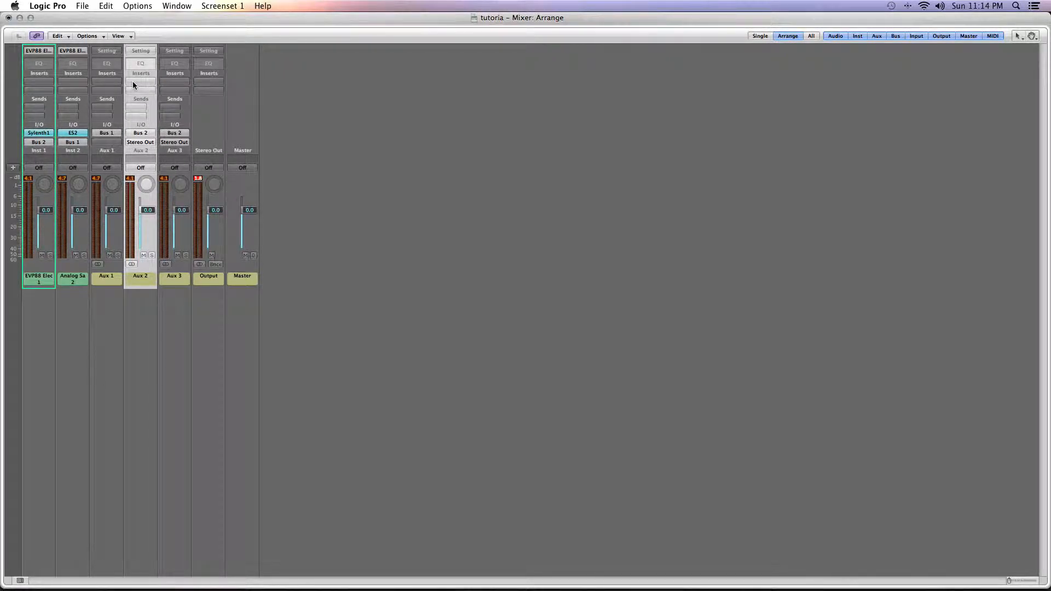
Insert an AVerb reverb on Aux 2 and move its window clear of the channels.
click(141, 85)
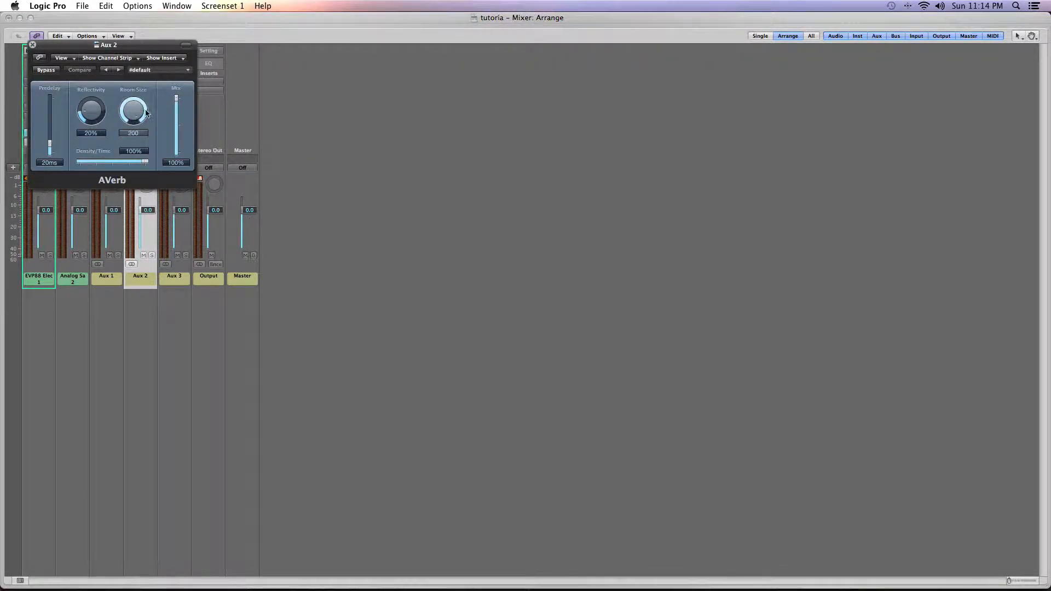
drag(91, 111, 91, 130)
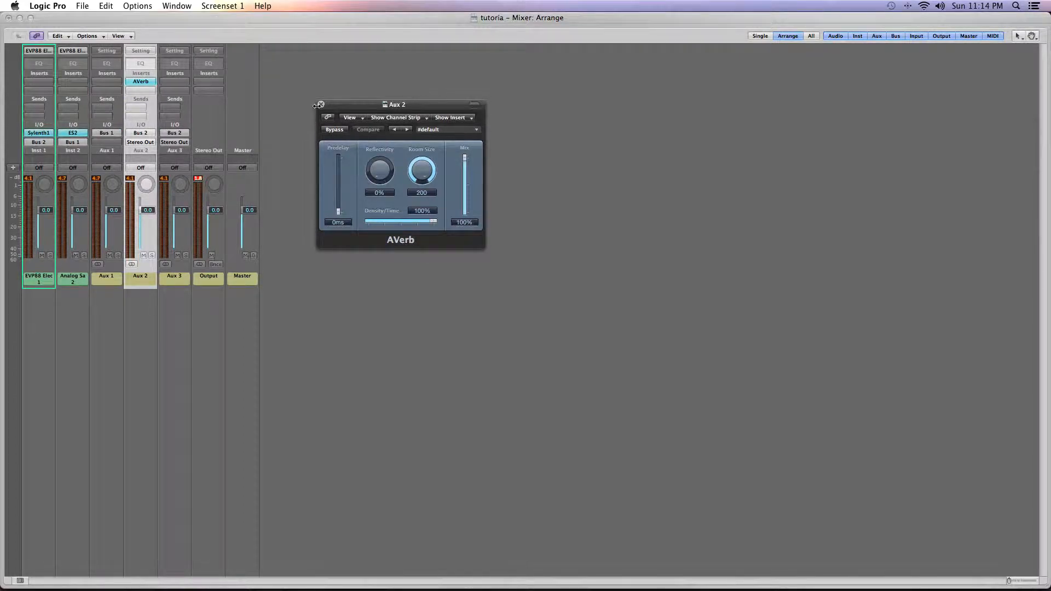
click(141, 81)
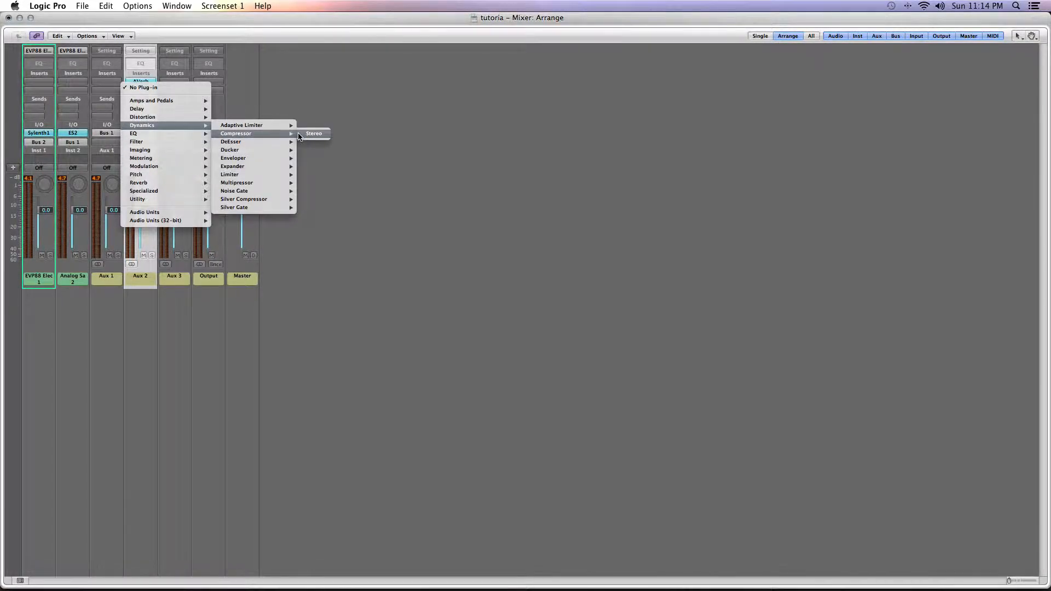
Insert a stereo compressor on Aux 2 with the awesomeside setting, ready for side-chaining.
click(314, 133)
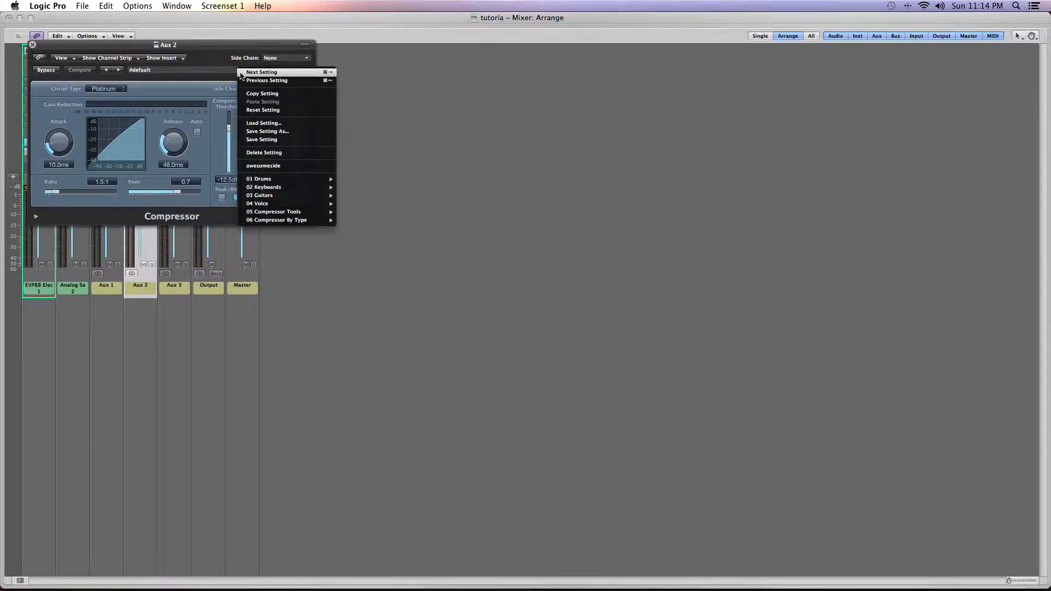
click(262, 165)
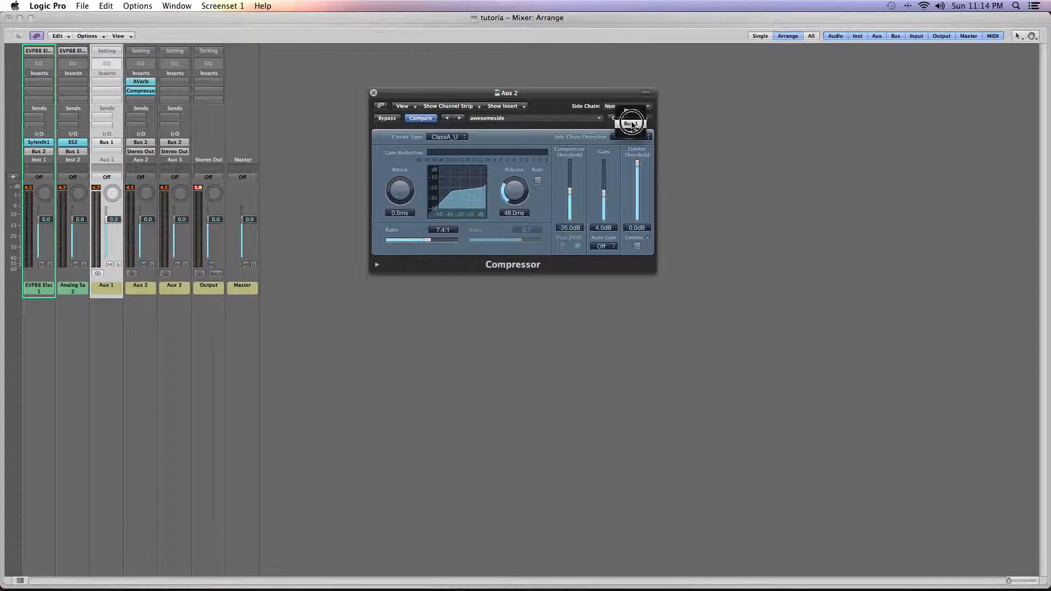
click(628, 107)
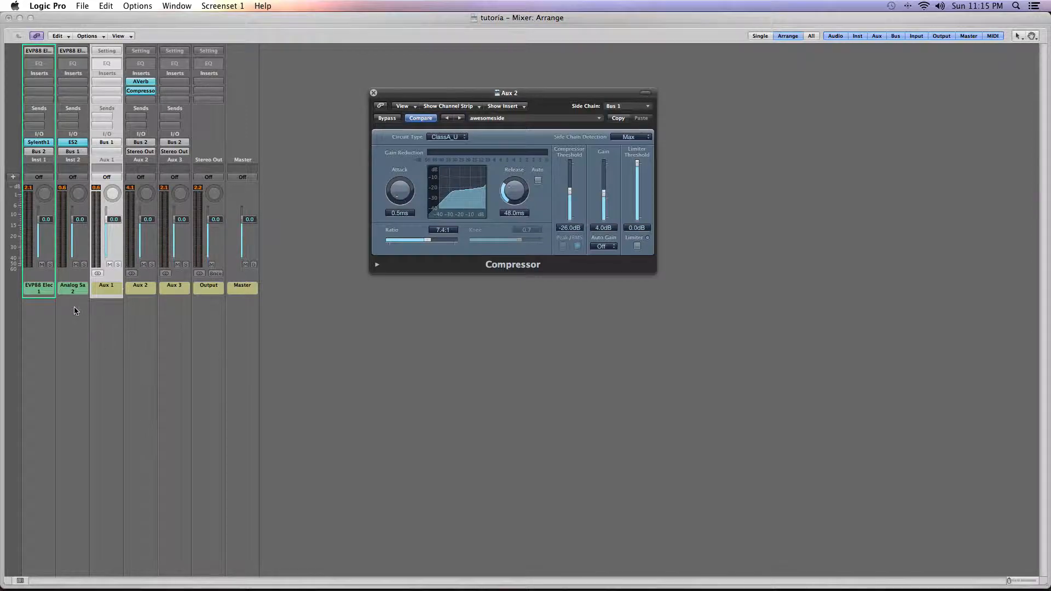
Sidechain the compressor from Bus 1 and show the piano channel's automation modes.
click(140, 286)
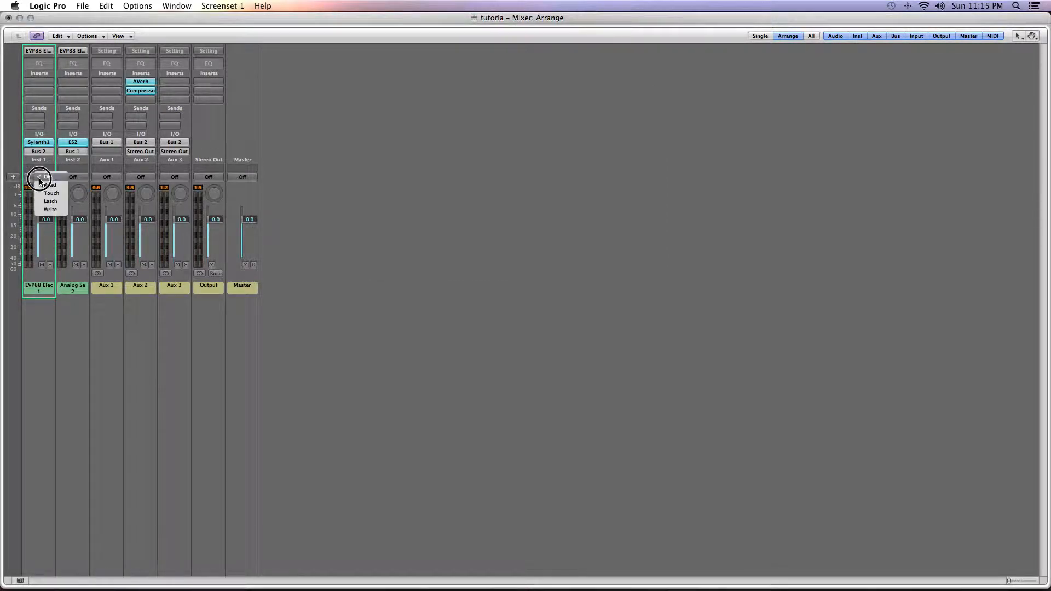
Switch the Inst 1 and Aux 3 channel strips' automation mode to Read.
click(47, 185)
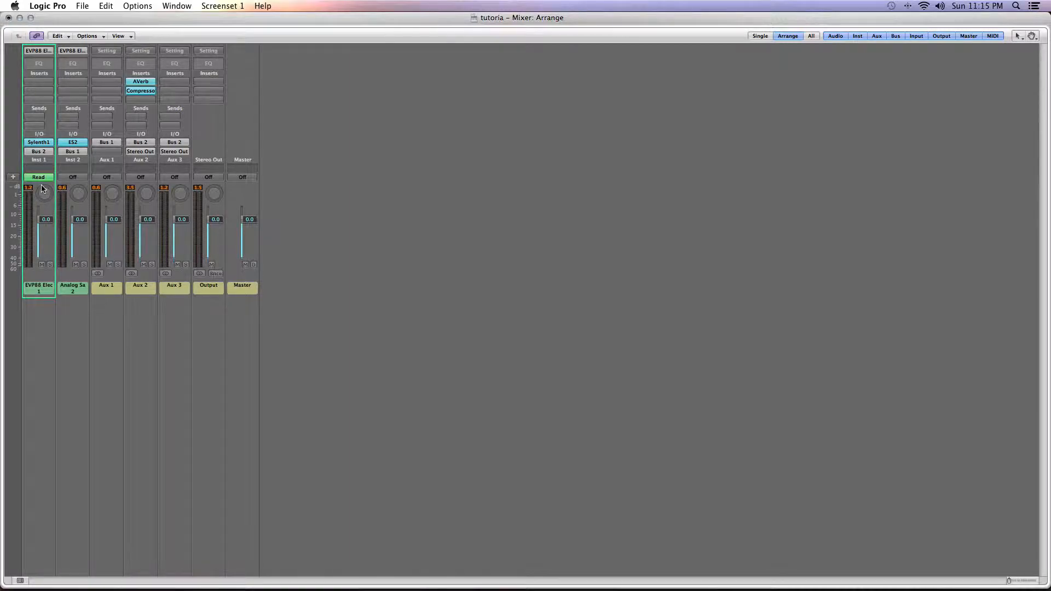
mouse_move(175, 186)
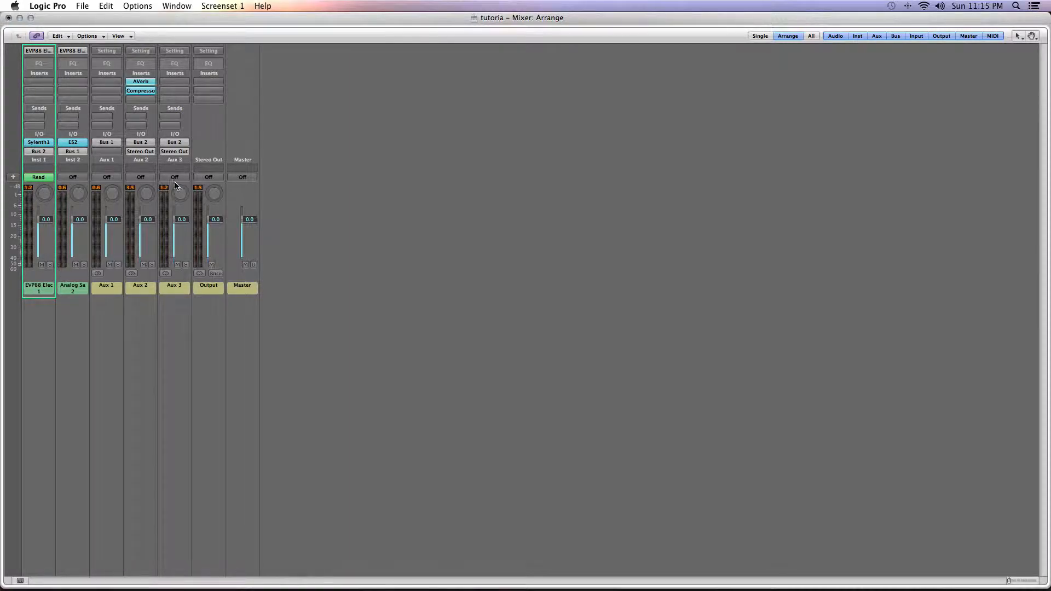
click(174, 178)
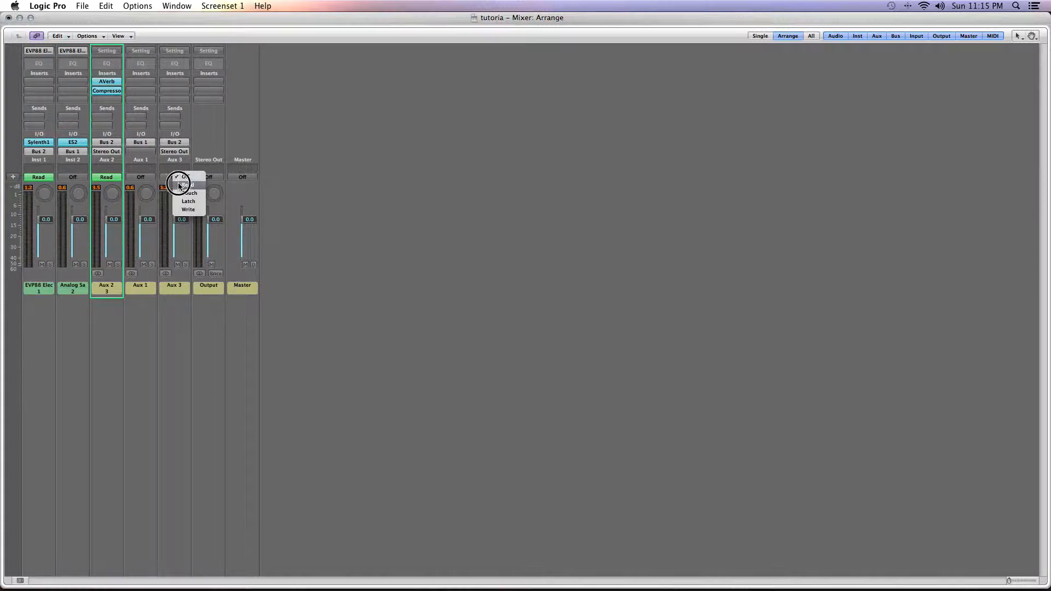
click(178, 185)
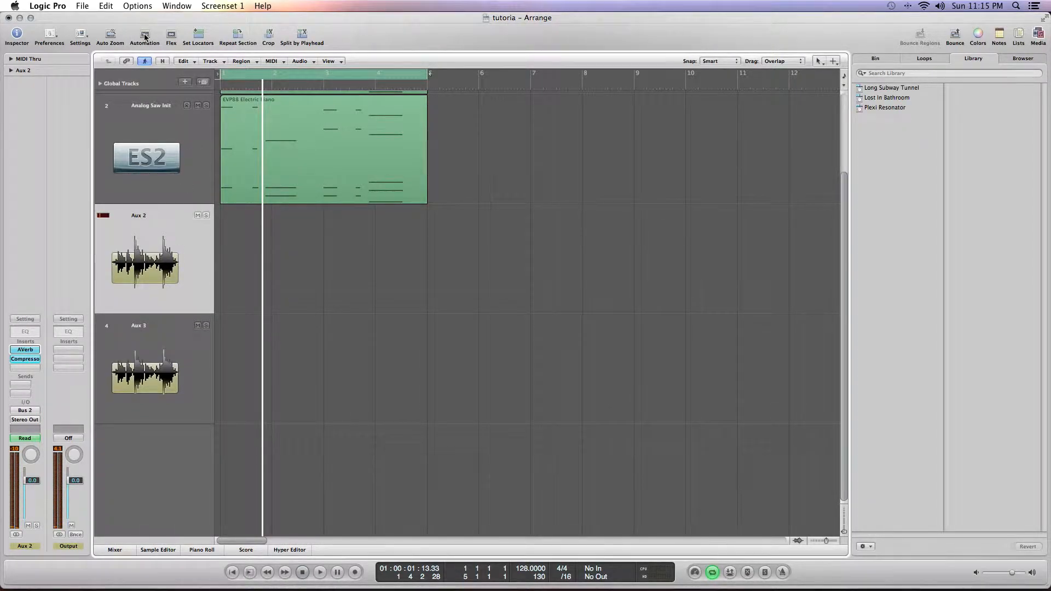
Reveal automation lanes and set Aux 2's lane to the compressor Release parameter.
click(144, 35)
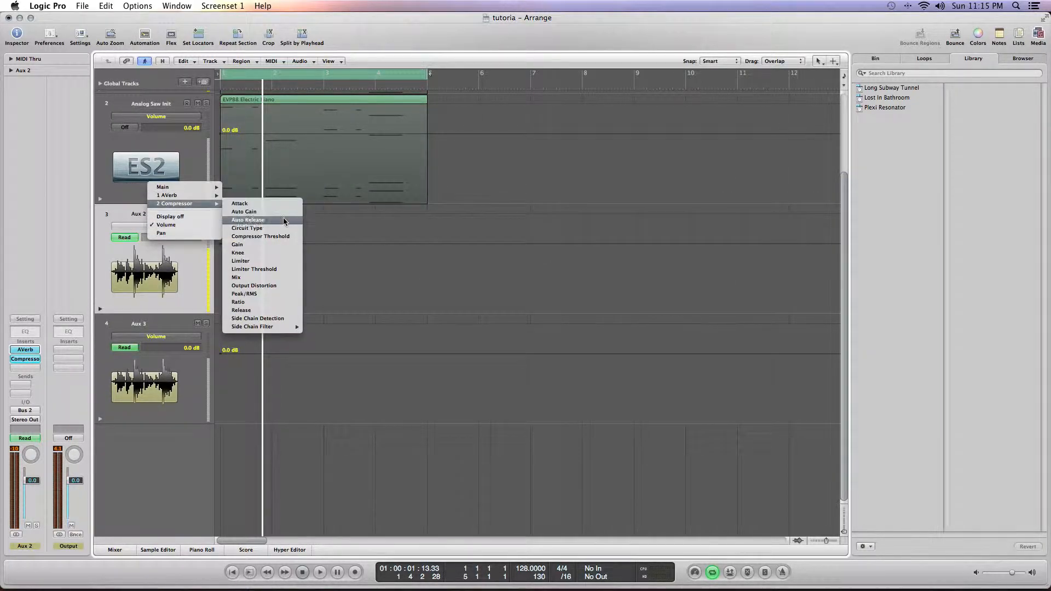
mouse_move(287, 227)
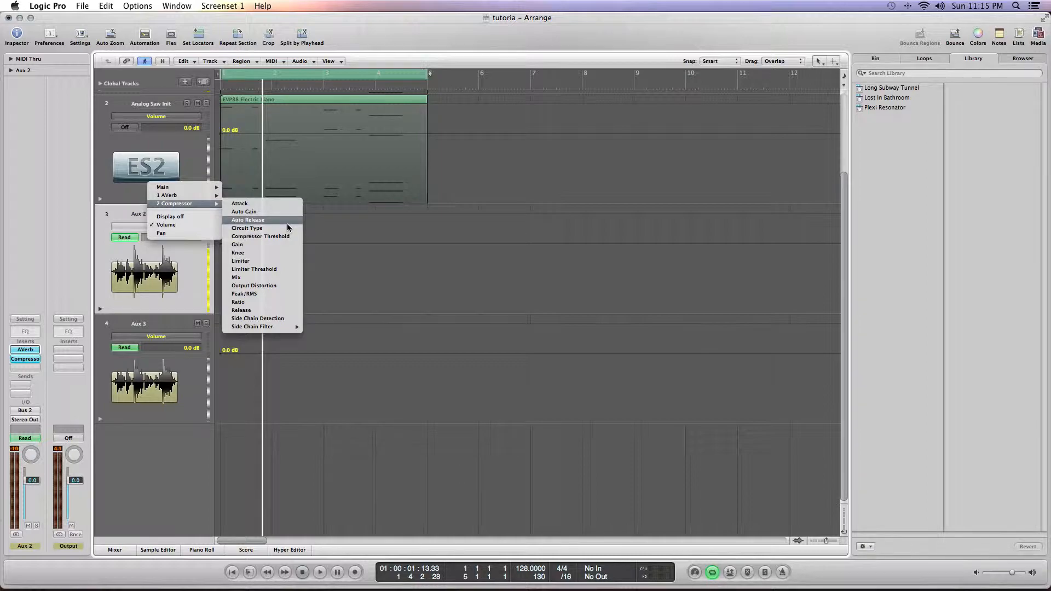
click(247, 220)
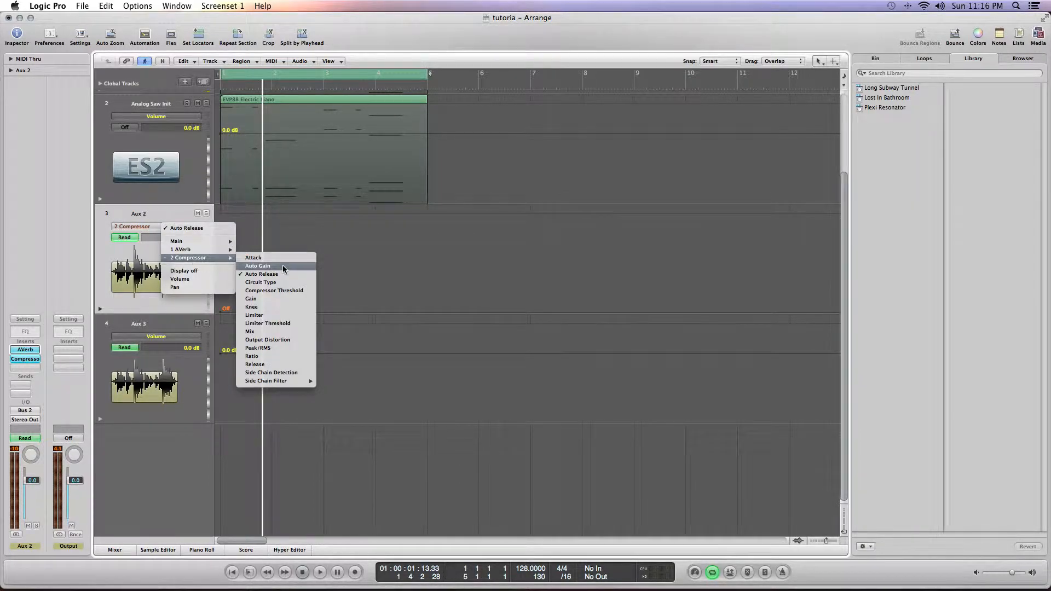
mouse_move(292, 339)
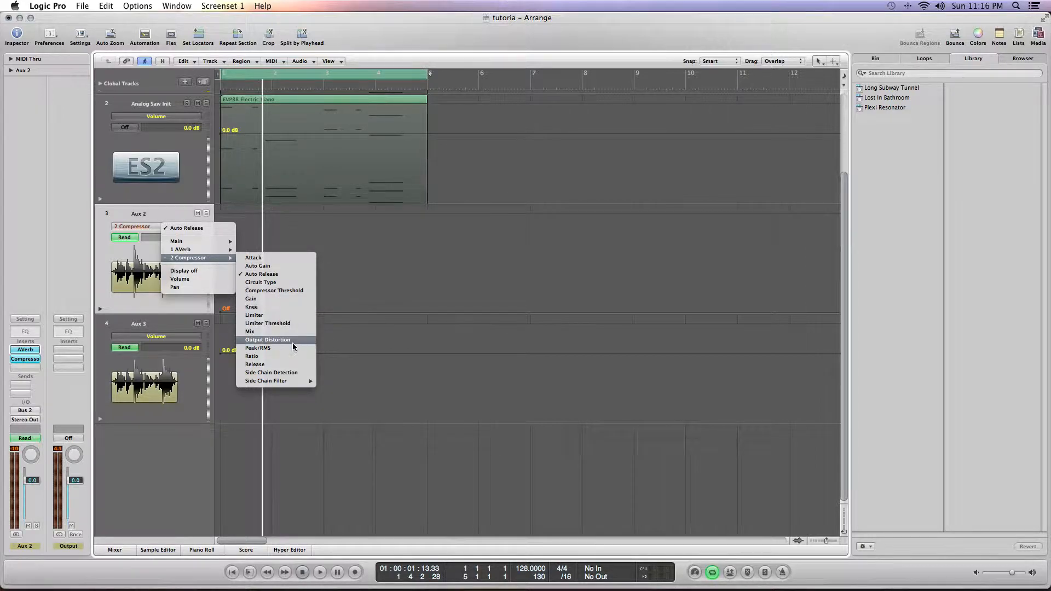
click(255, 364)
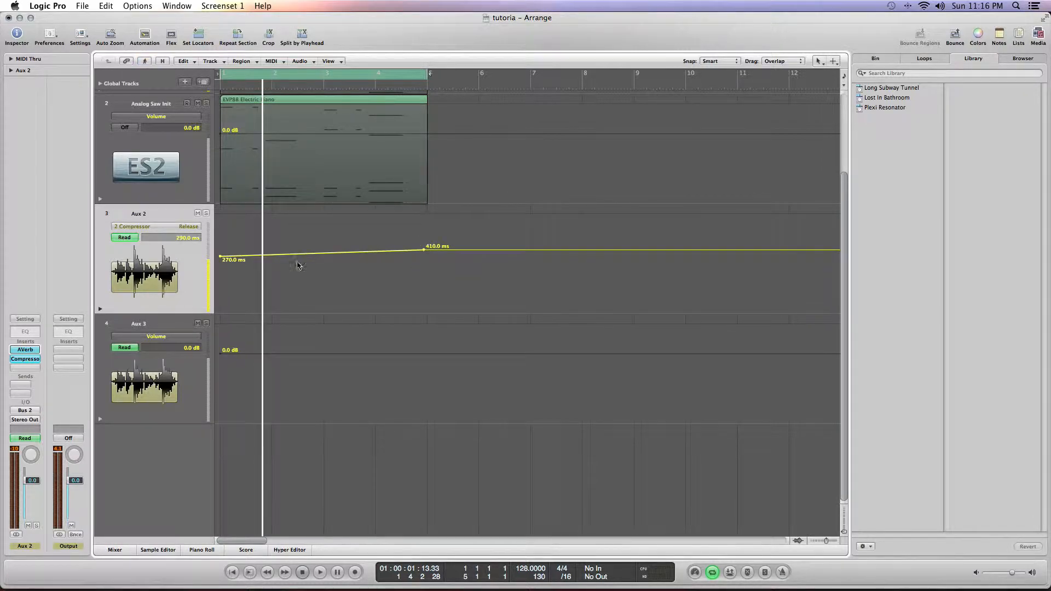
Draw Aux 2's Release ramp from 980 ms down to 140 ms around bar 5 and audition it.
click(319, 571)
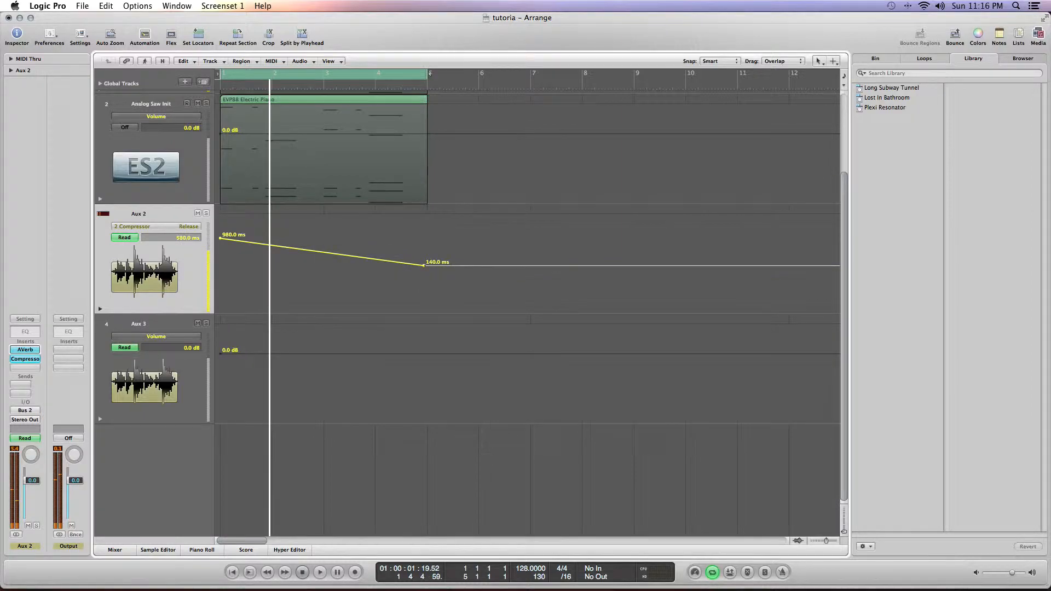
click(320, 572)
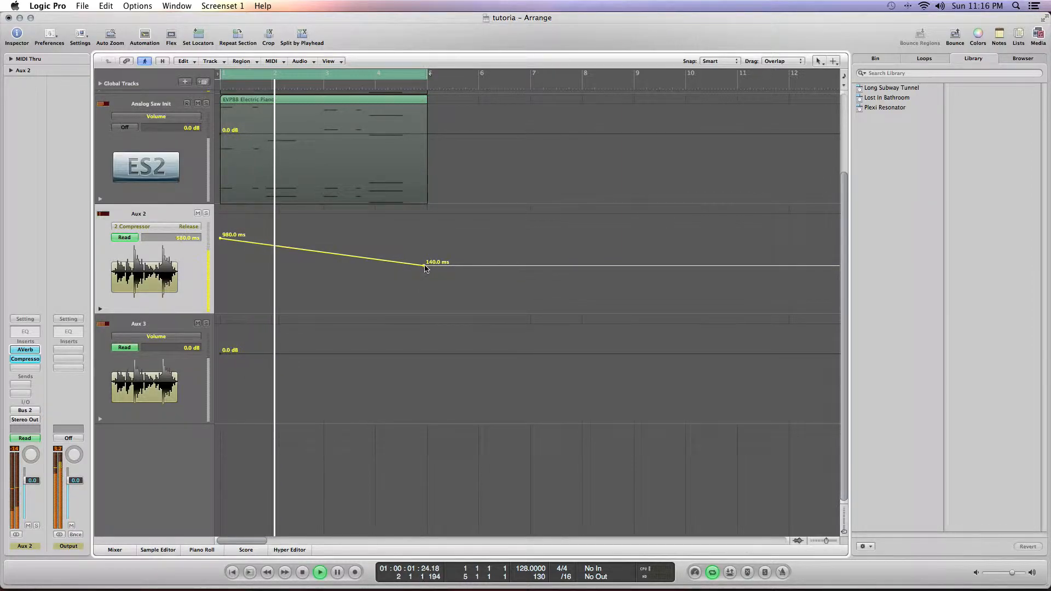
click(319, 571)
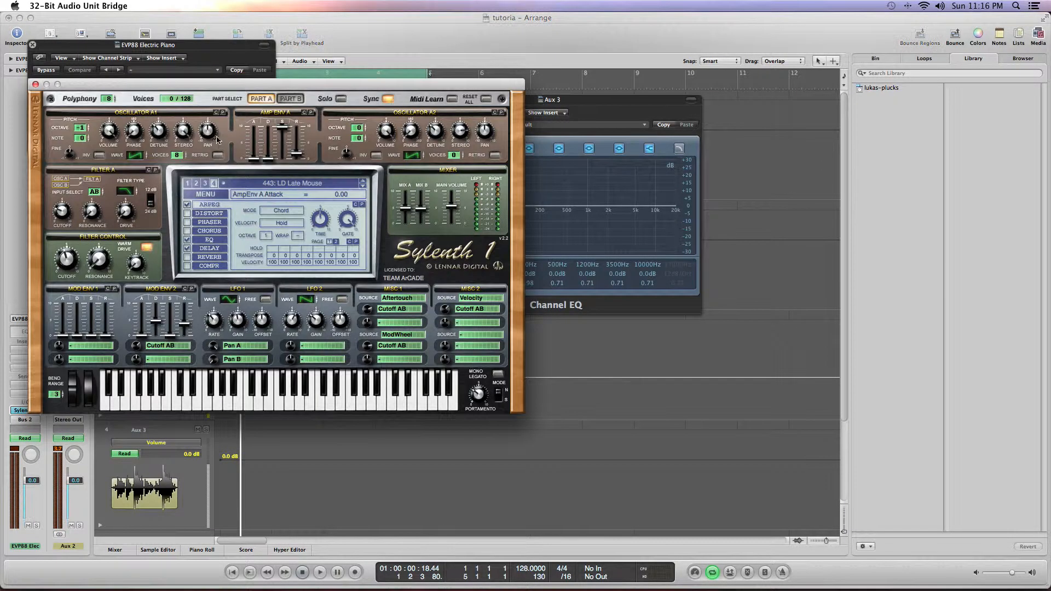
Close the Sylenth1 and Channel EQ plug-in windows after inserting Channel EQ on Aux 3.
click(319, 571)
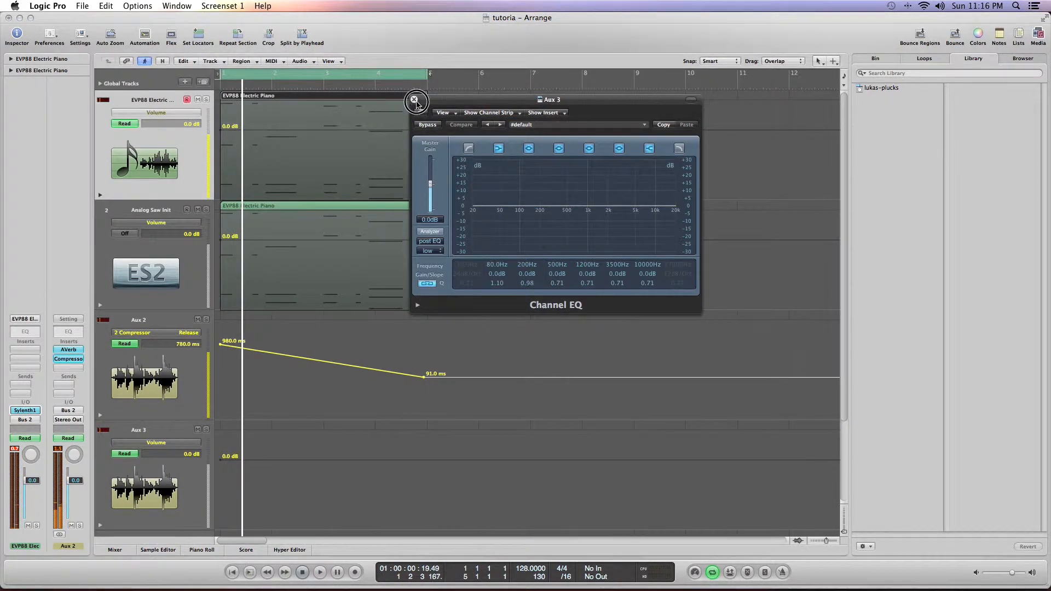
click(416, 100)
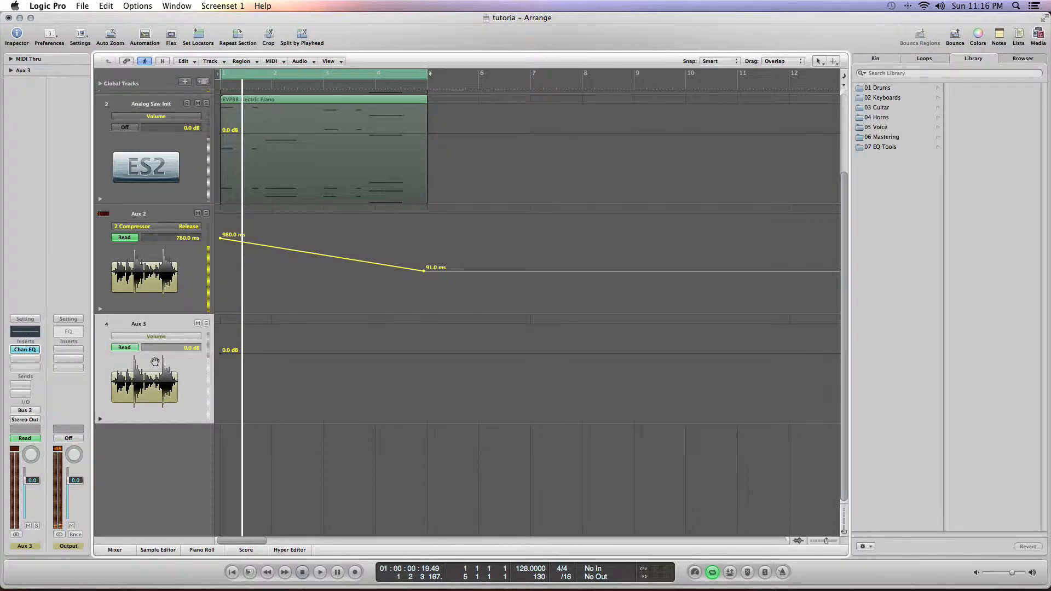
Select Aux 3 and set its lane to Channel EQ High Cut On/Off.
click(123, 347)
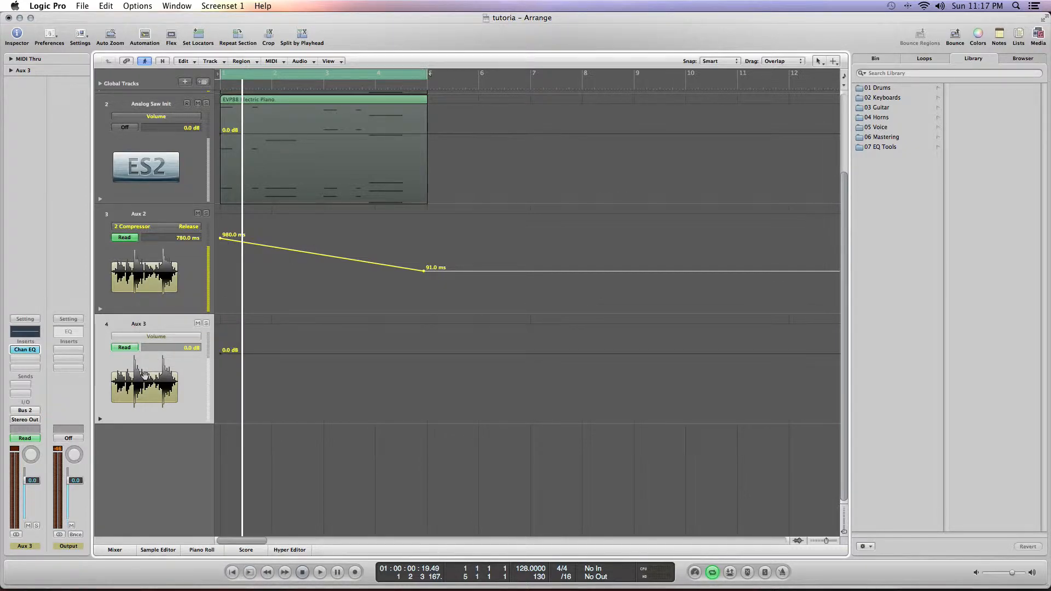
scroll(down, 3)
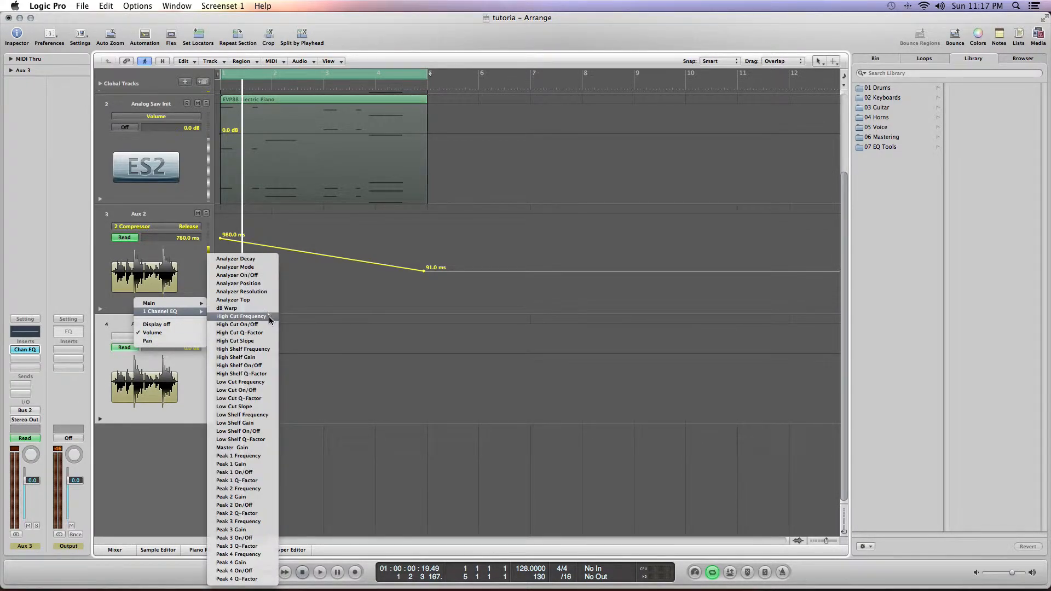
mouse_move(237, 324)
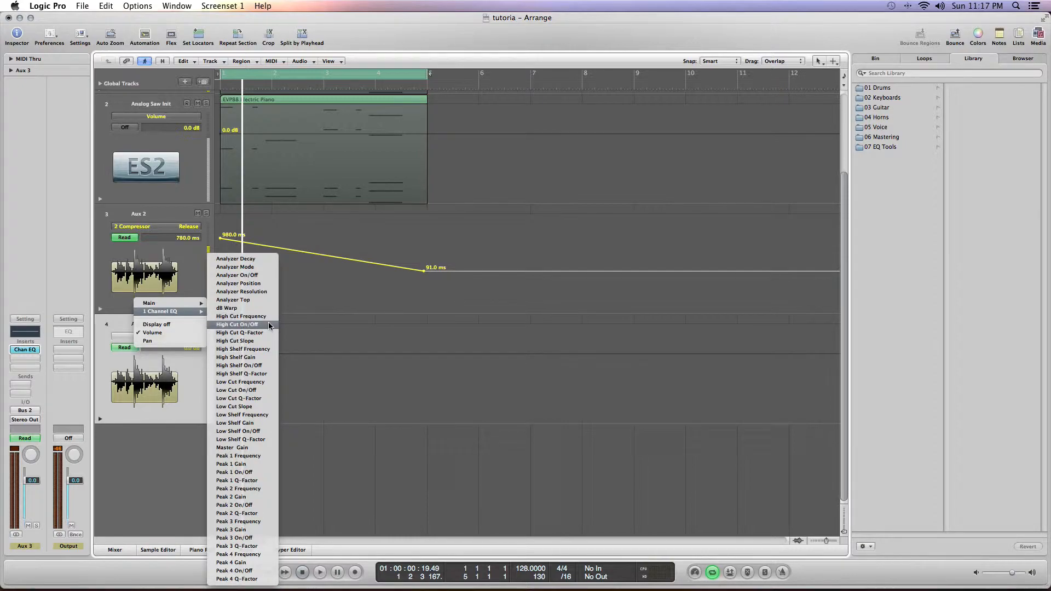
click(238, 324)
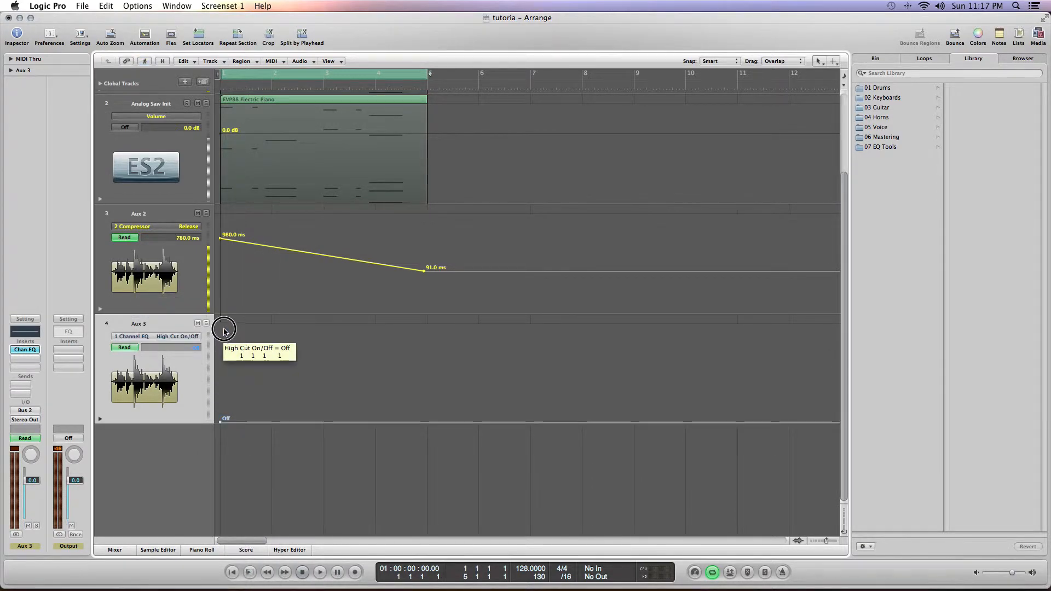
Switch Aux 3's lane to High Cut Frequency, ramp it from 400 Hz to 6600 Hz and play back.
click(224, 328)
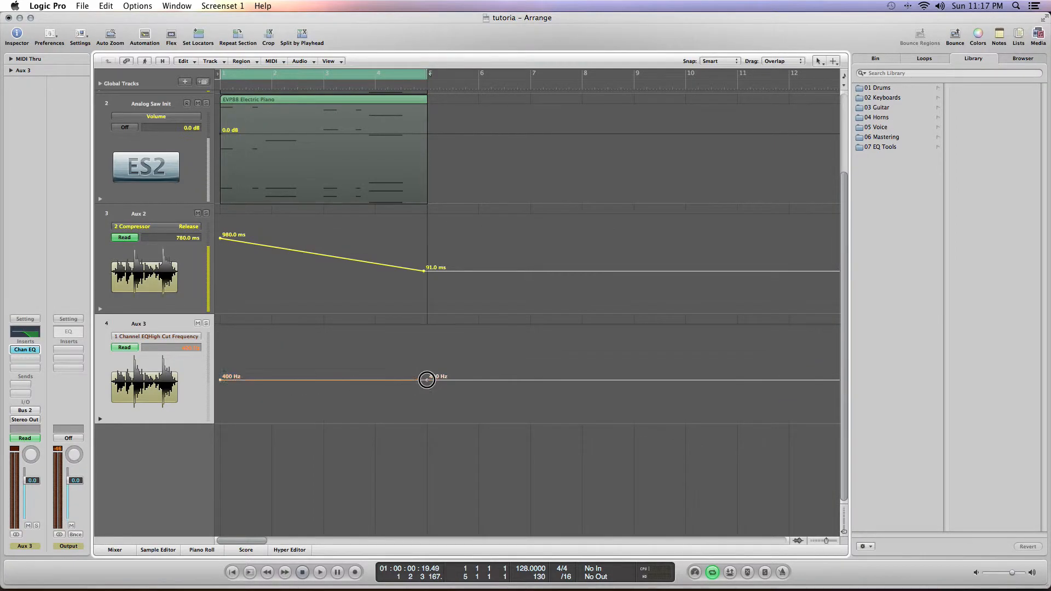
click(822, 61)
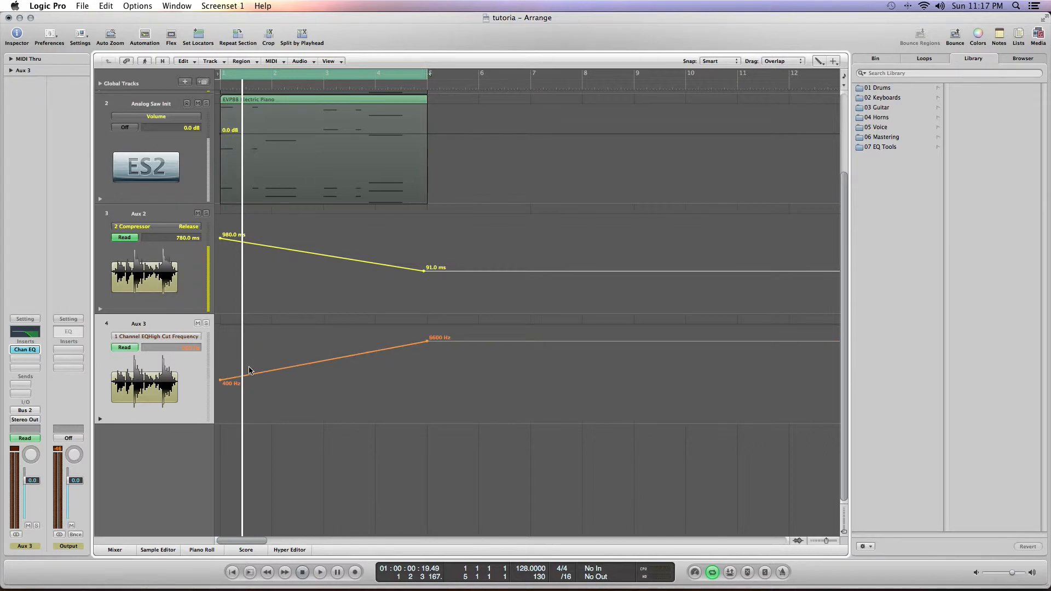
click(319, 572)
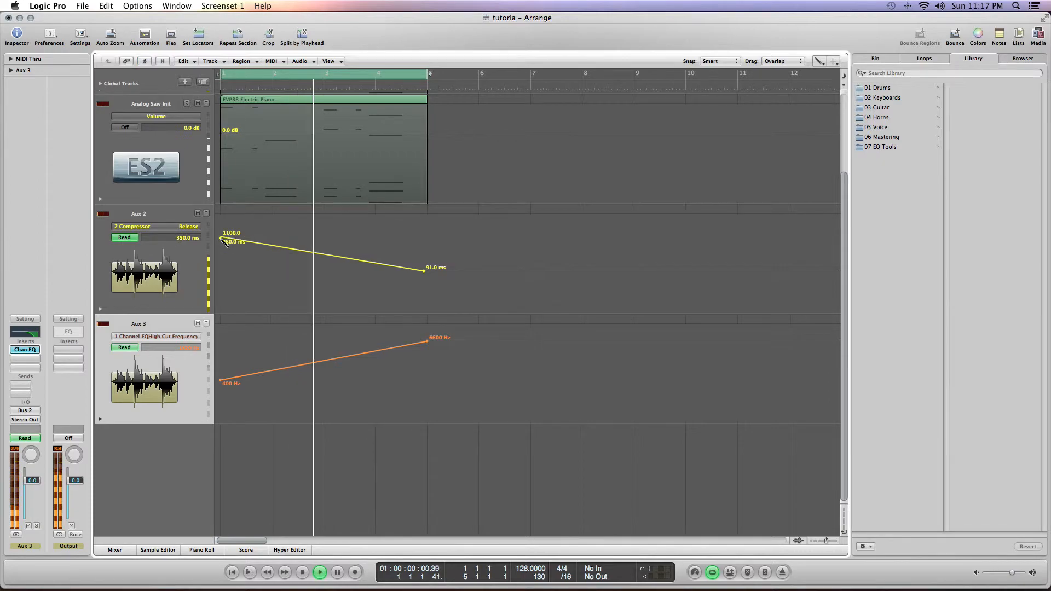
Choose the Pointer Tool from the Arrange toolbar's tool menu.
click(818, 61)
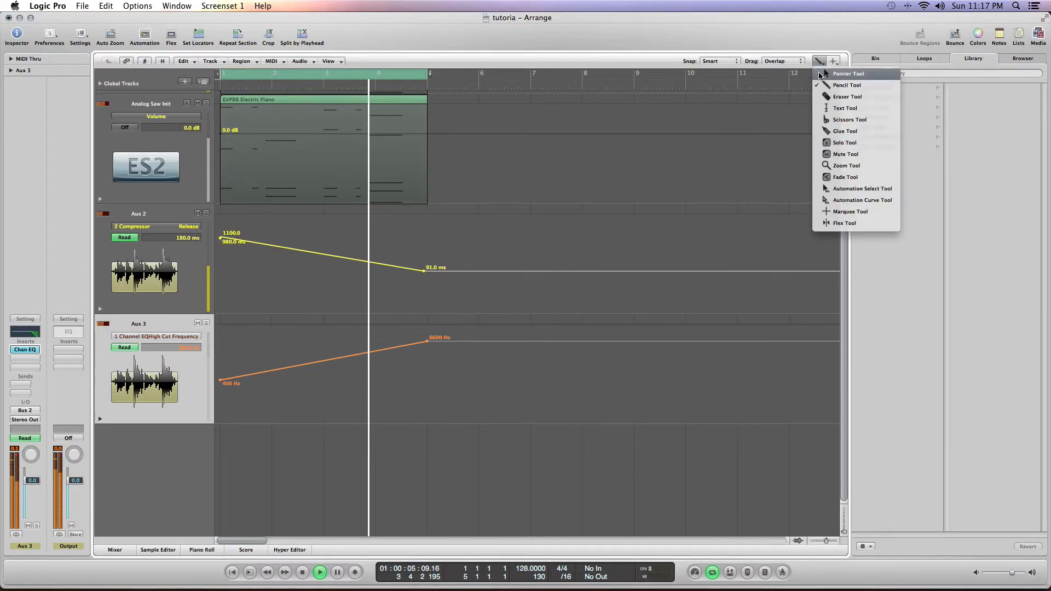
click(848, 74)
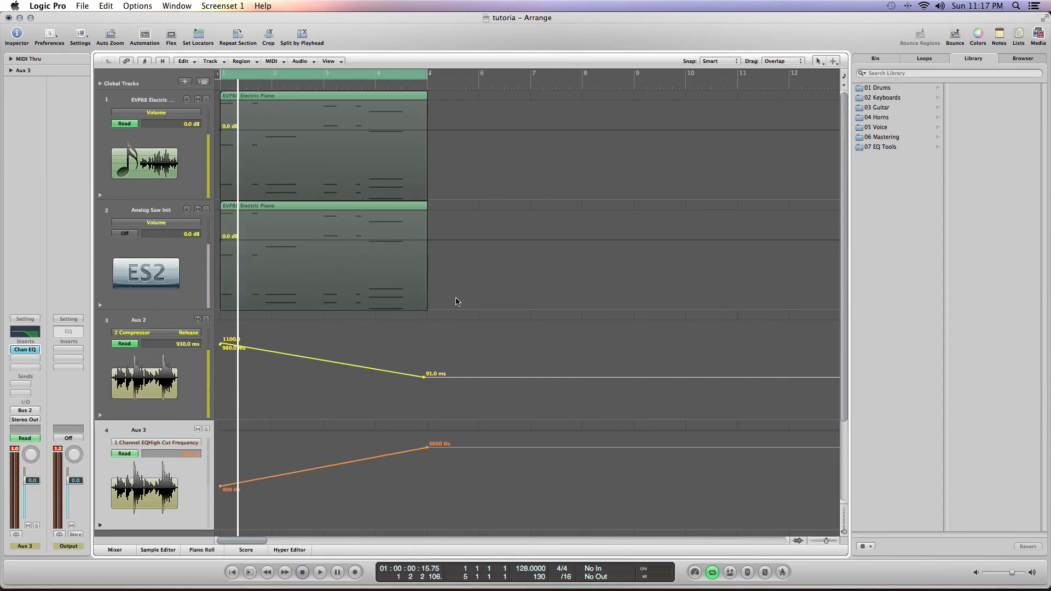
mouse_move(750, 372)
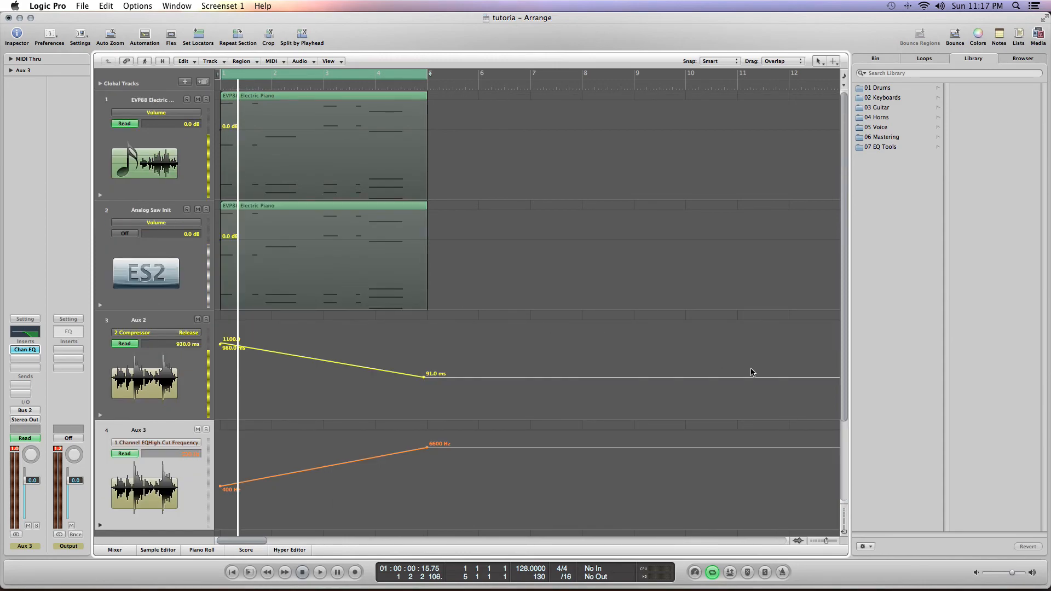